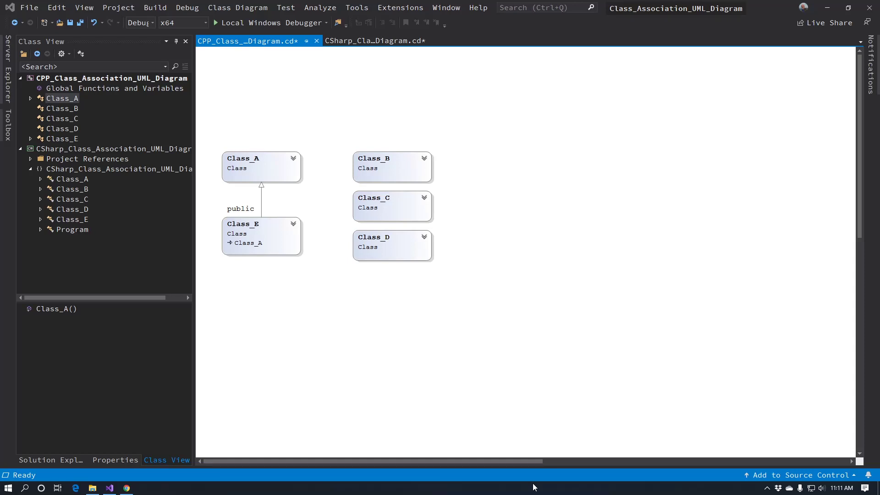
# Step: Bring up and highlight the viewer's YouTube question about missing C# associations
pyautogui.click(125, 487)
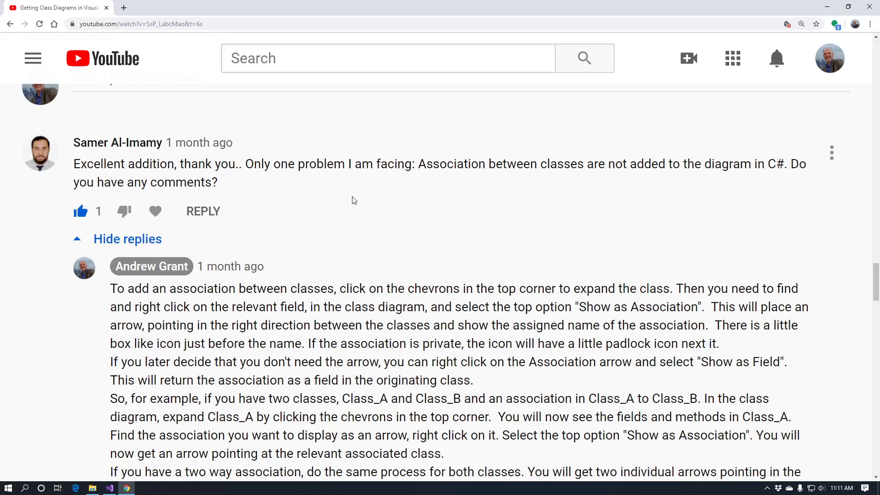
pyautogui.moveTo(344, 211)
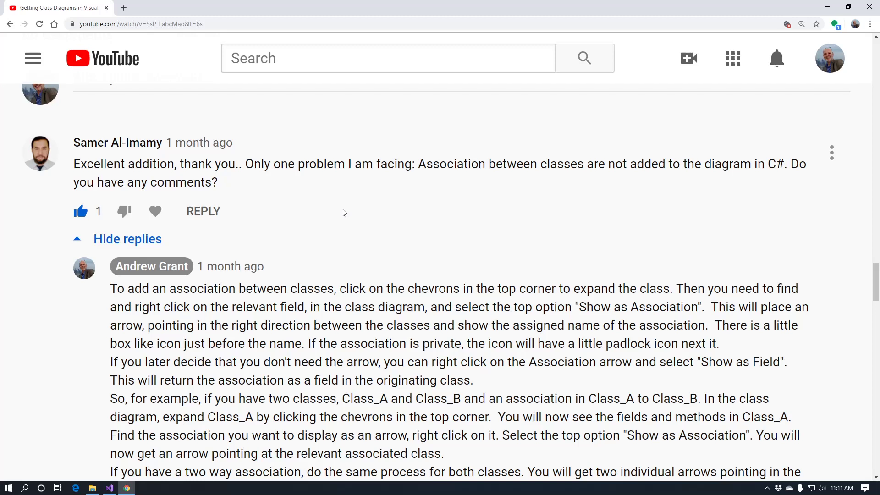
pyautogui.moveTo(348, 214)
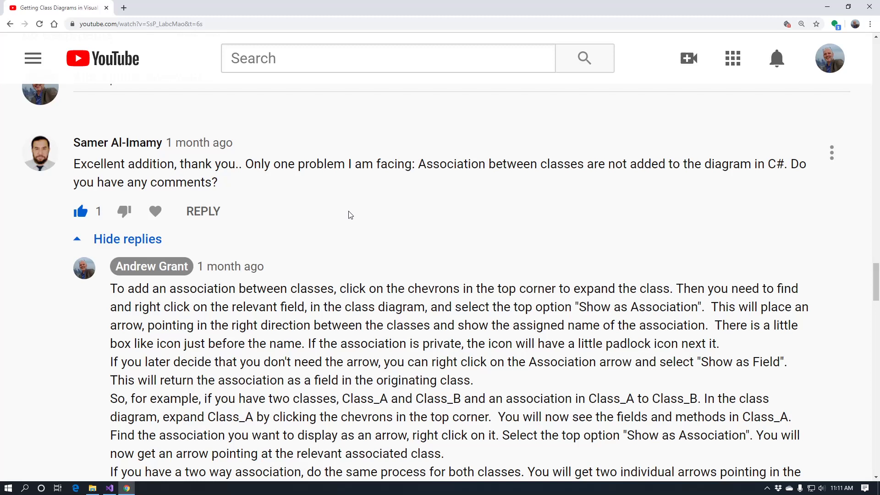
pyautogui.moveTo(418, 163); pyautogui.dragTo(528, 163)
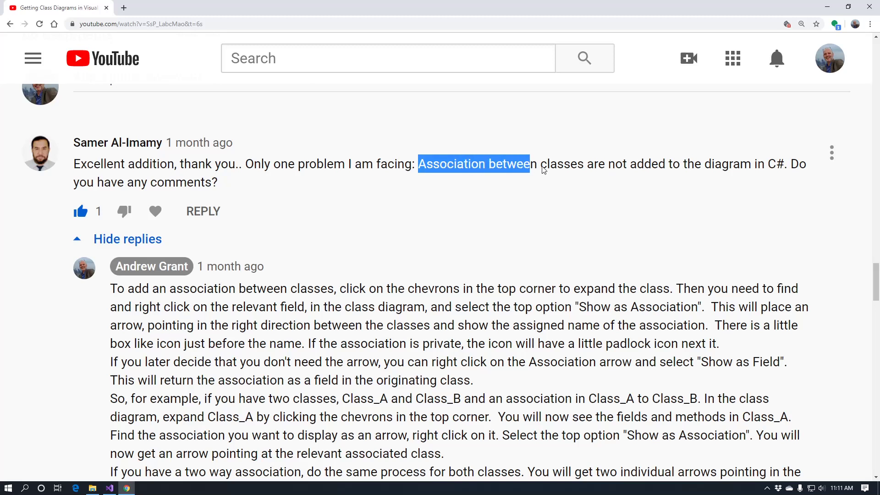
pyautogui.moveTo(522, 165); pyautogui.dragTo(786, 164)
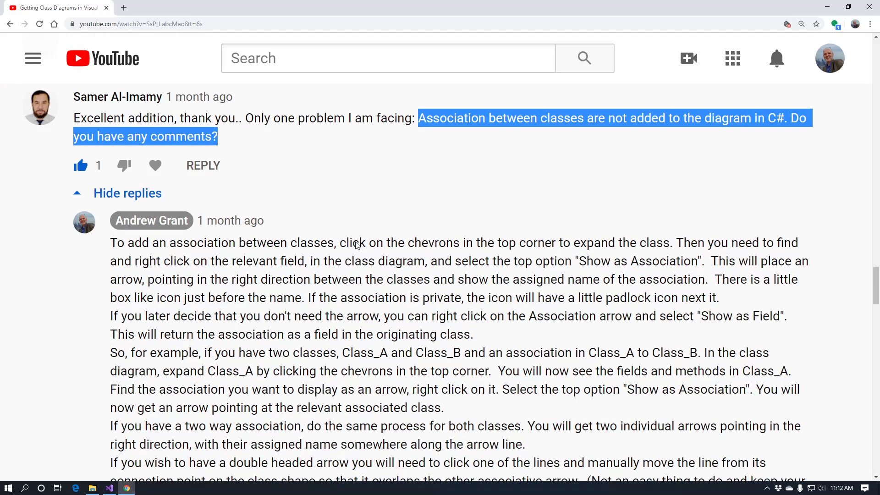
pyautogui.scroll(-3)
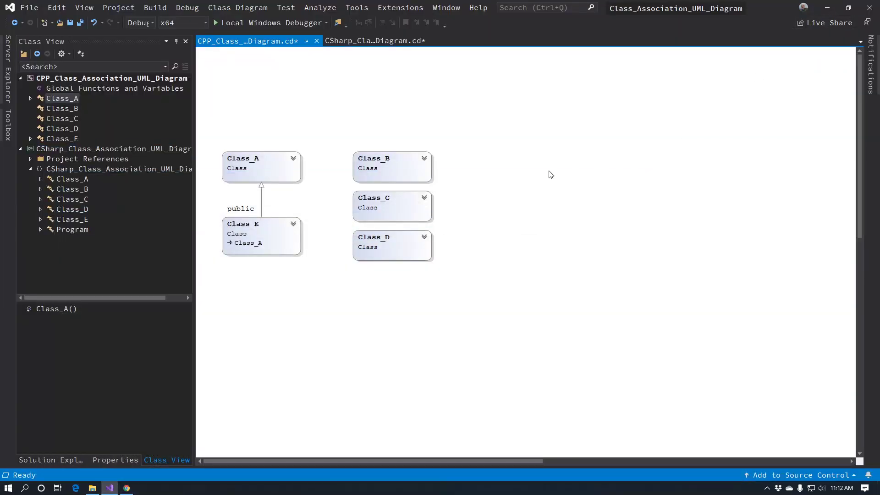
# Step: Compare the C# and C++ class diagrams, ending on the C++ diagram
pyautogui.click(376, 40)
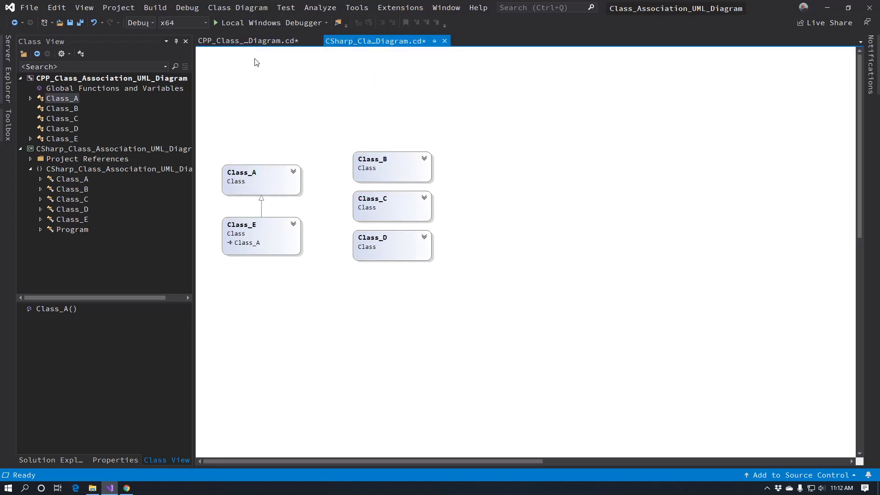
pyautogui.click(249, 40)
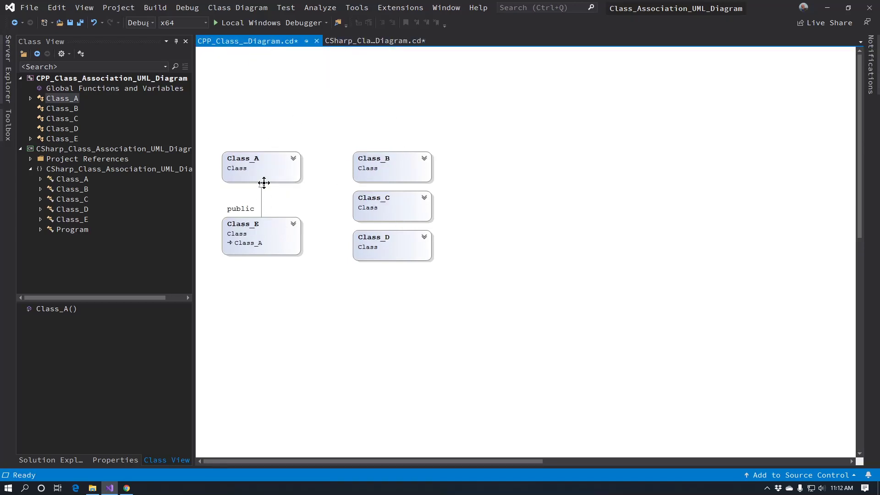
pyautogui.click(375, 41)
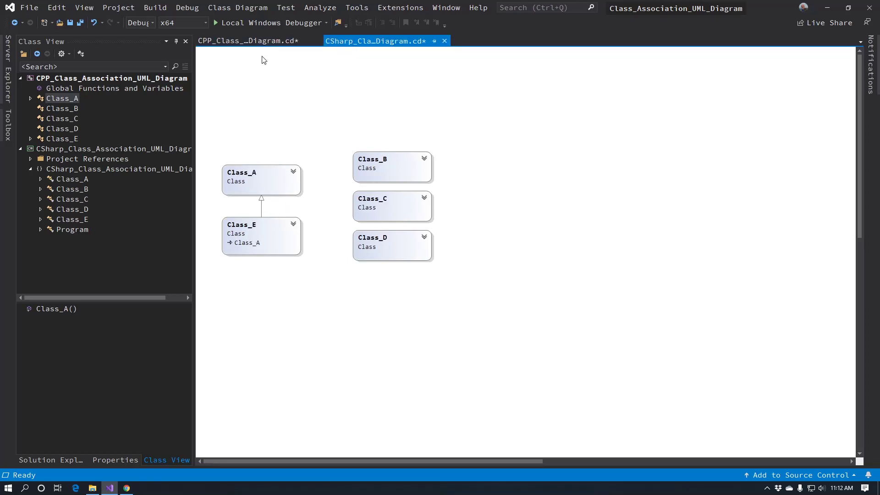
pyautogui.click(247, 40)
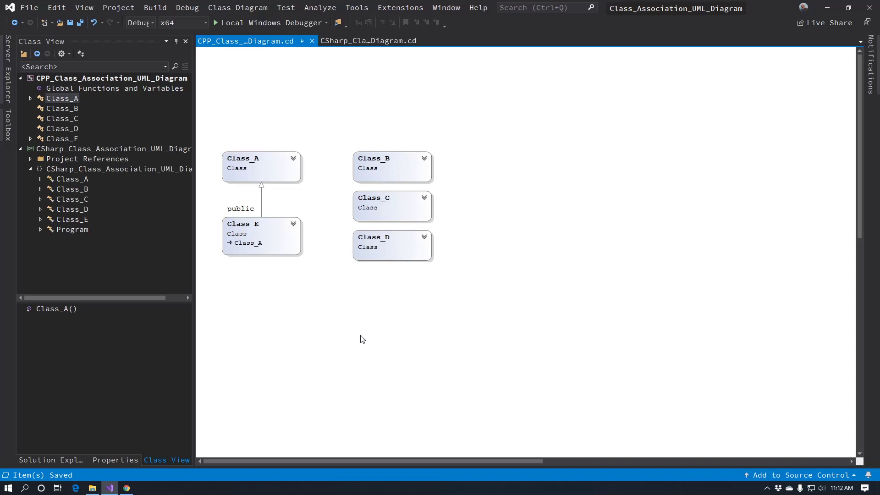
pyautogui.moveTo(321, 291)
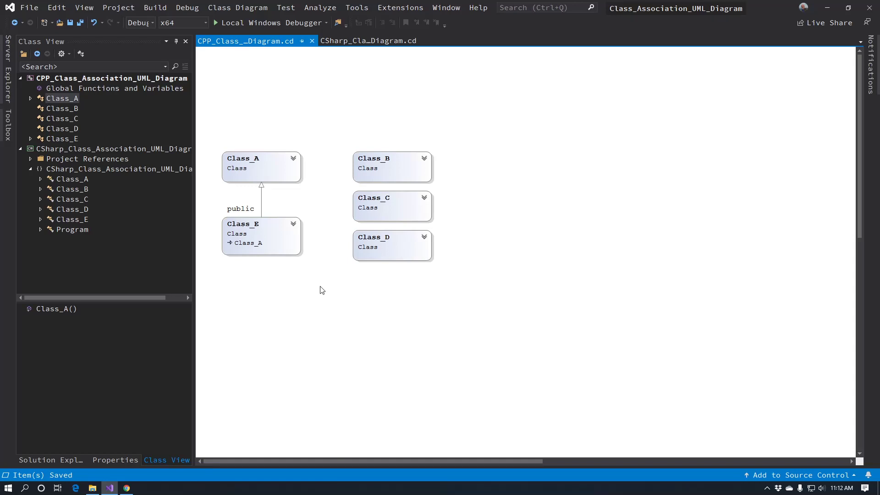
pyautogui.moveTo(304, 191)
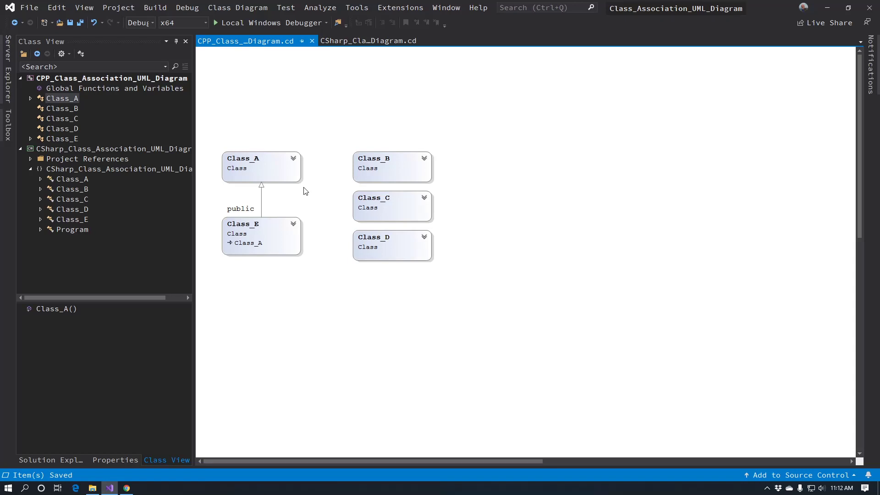
pyautogui.moveTo(297, 163)
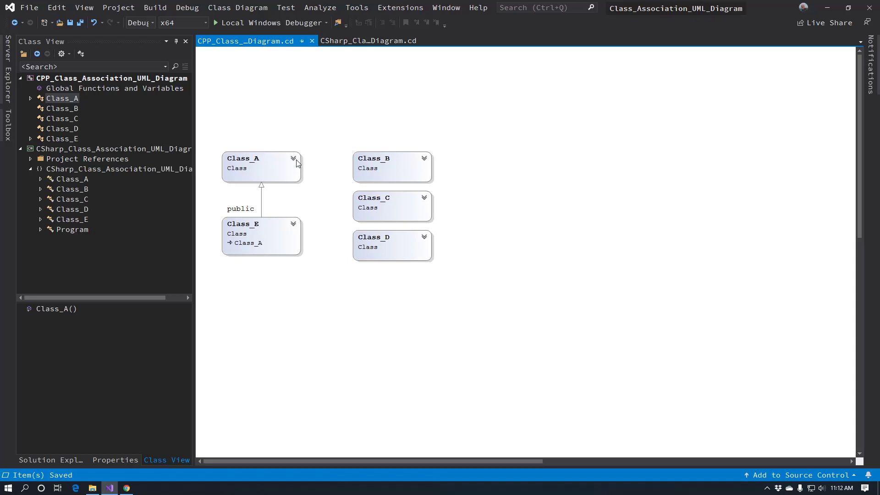
pyautogui.moveTo(292, 161)
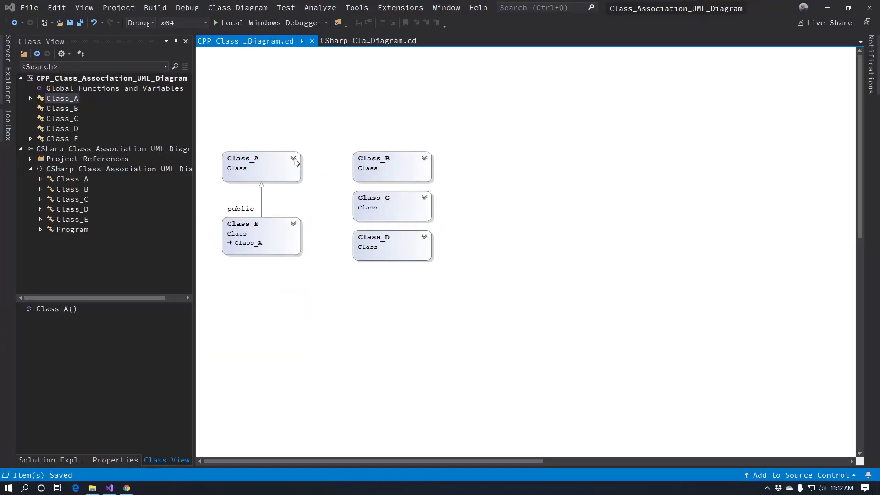
# Step: Expand Class_A, Class_E and Class_B to show their members, then bring up the C# diagram
pyautogui.click(293, 158)
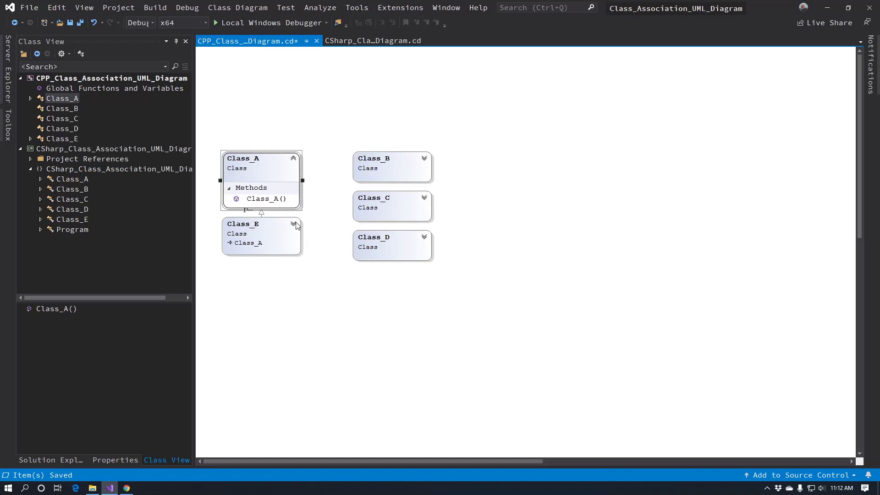
pyautogui.click(294, 224)
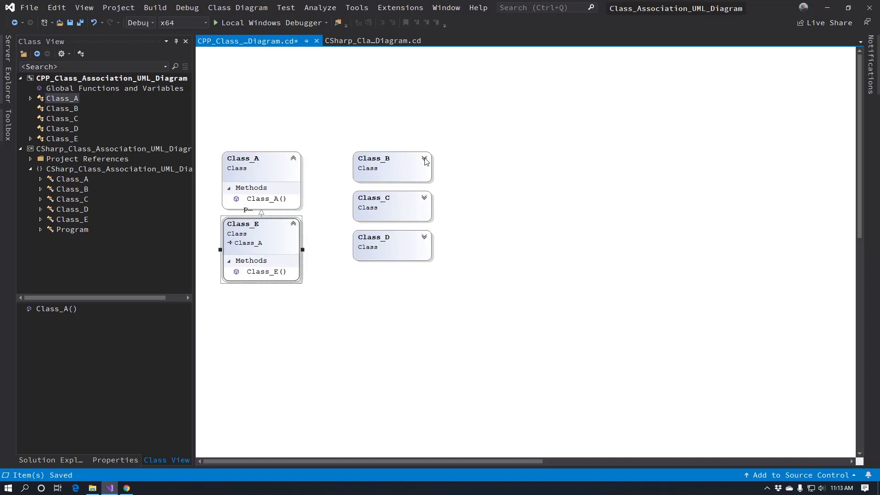
pyautogui.click(424, 237)
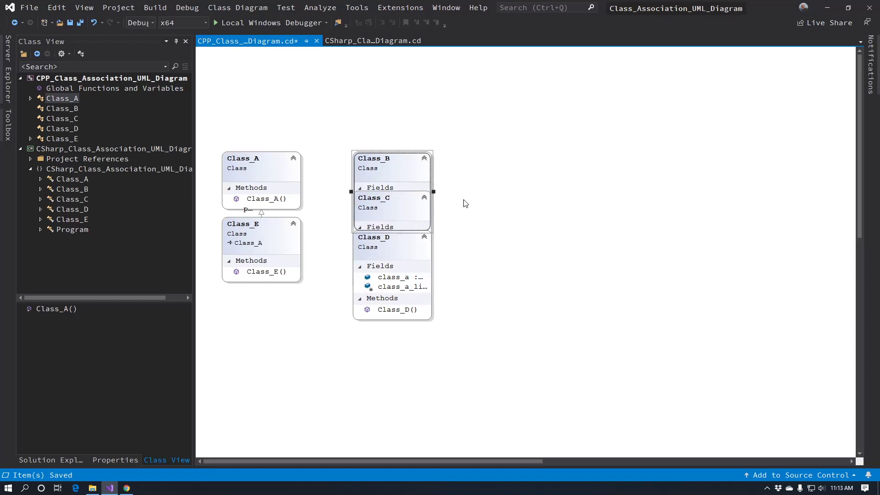
pyautogui.moveTo(397, 163)
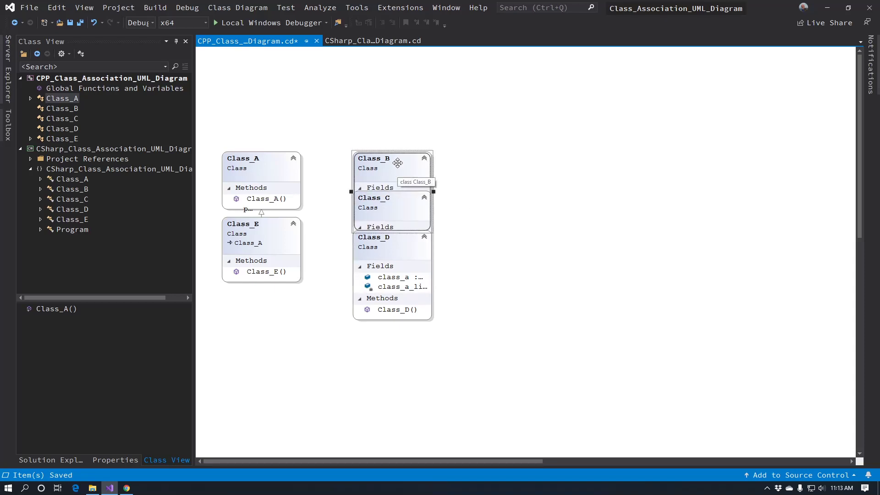
pyautogui.moveTo(391, 169)
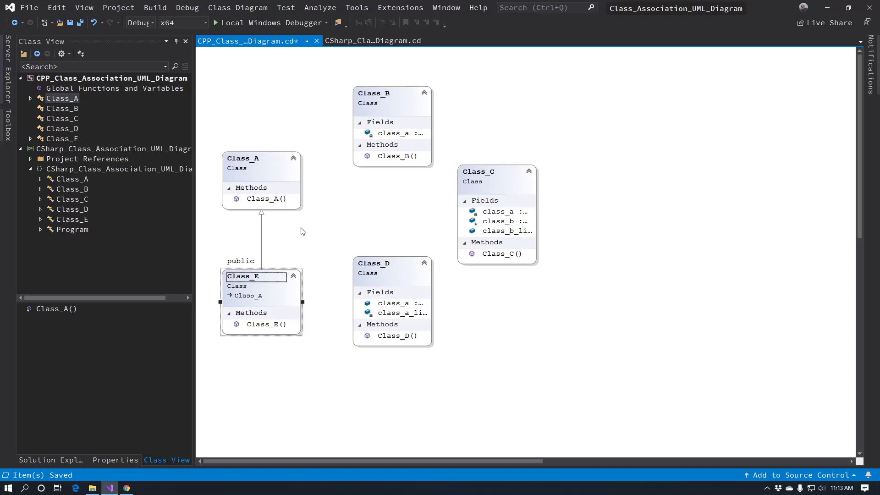
pyautogui.click(372, 41)
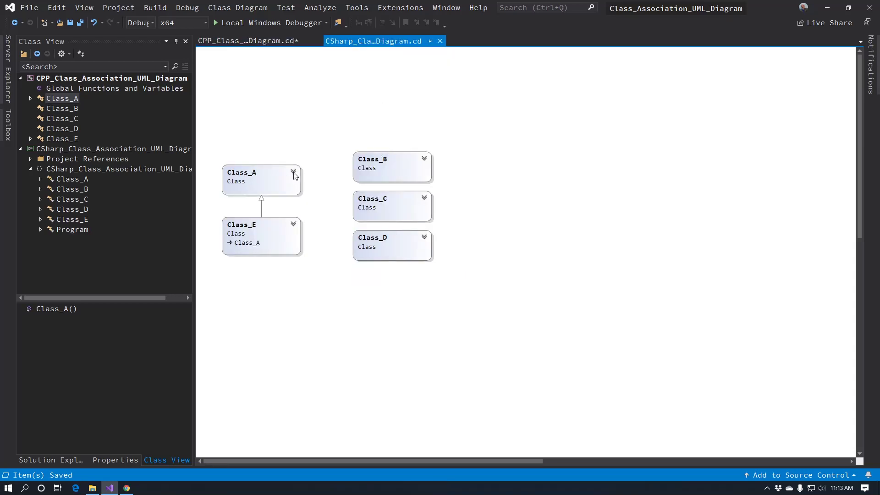
# Step: Expand Class_A in the C# diagram and return to the C++ diagram
pyautogui.click(294, 172)
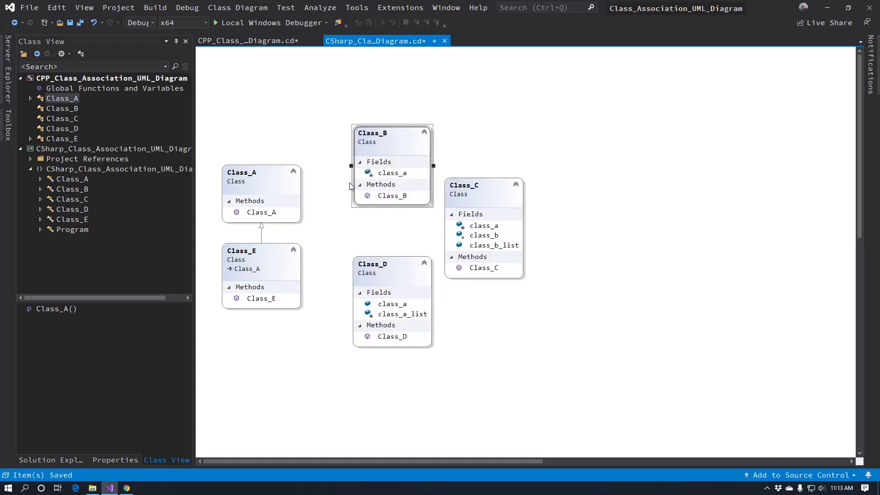
pyautogui.click(249, 41)
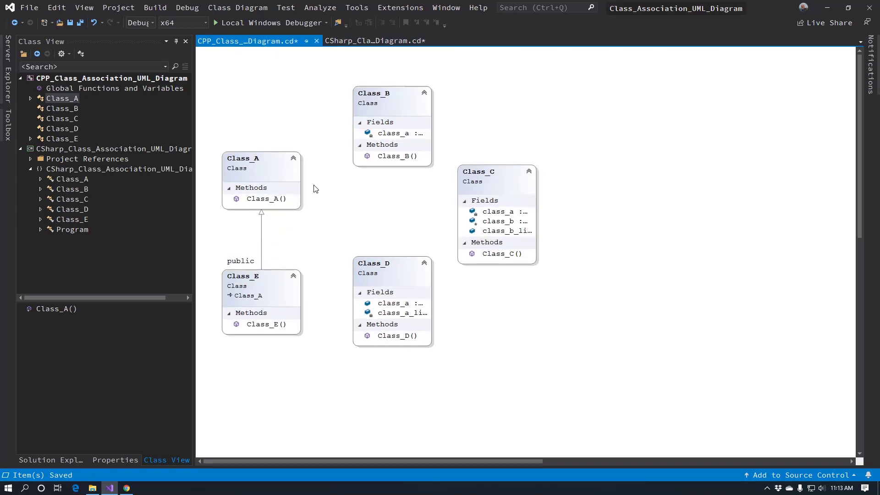
# Step: Show the Class Details pane for Class_A and Class_D, then display the C# diagram
pyautogui.rightClick(261, 177)
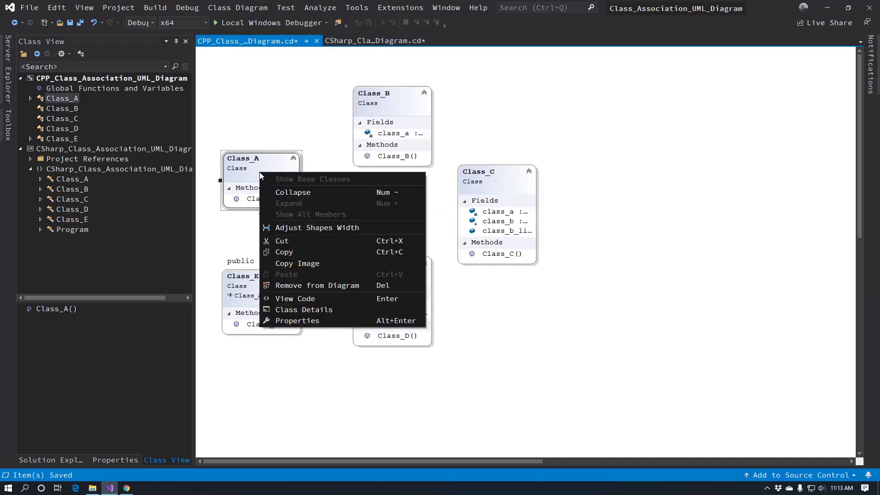
pyautogui.moveTo(304, 309)
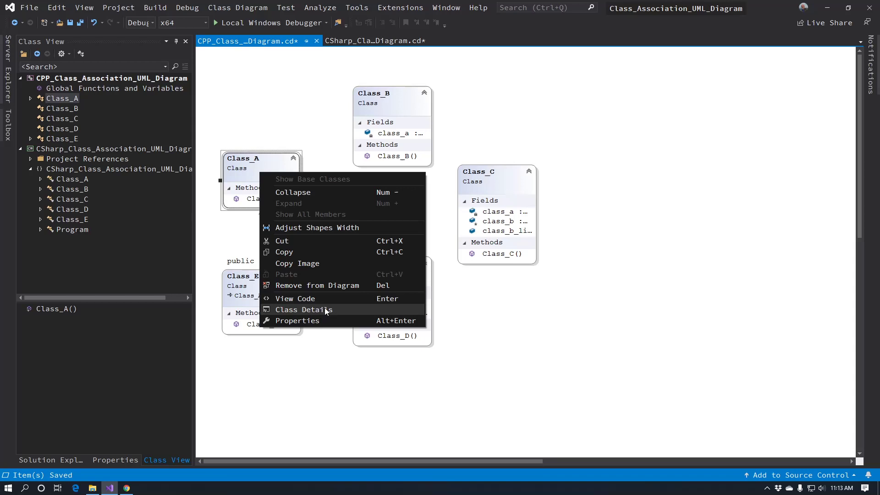
pyautogui.moveTo(303, 313)
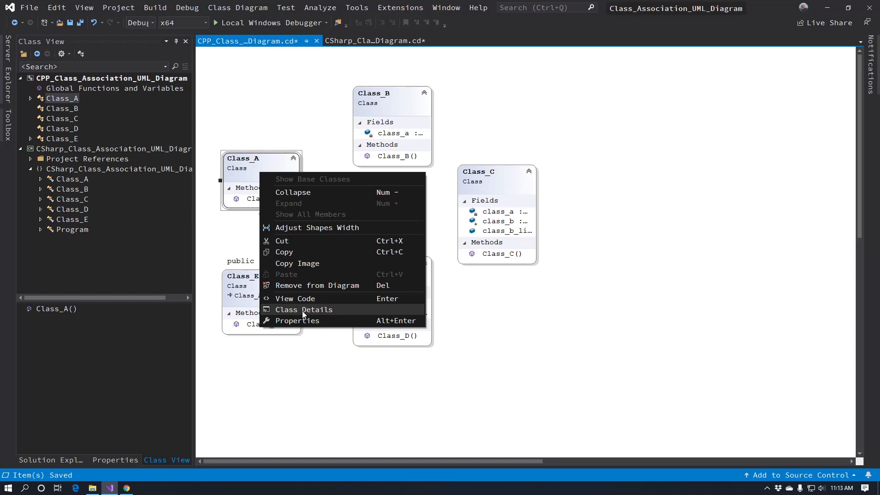
pyautogui.click(304, 309)
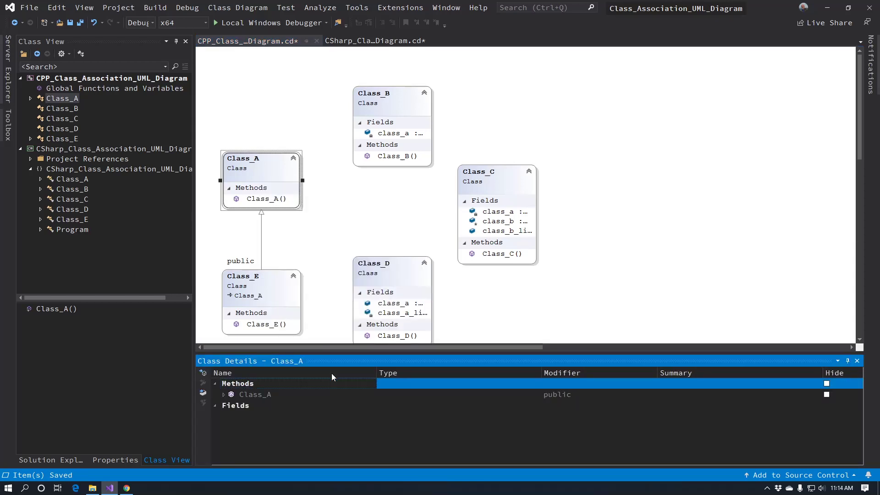
pyautogui.moveTo(409, 295)
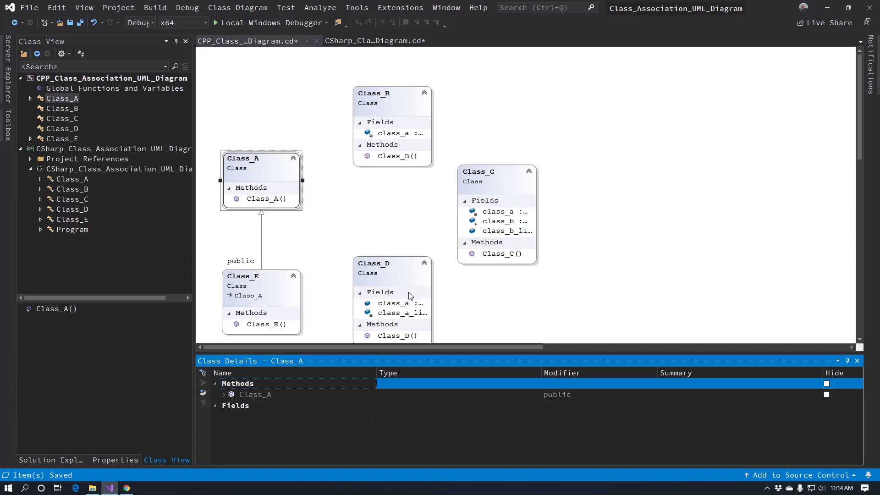
pyautogui.click(373, 263)
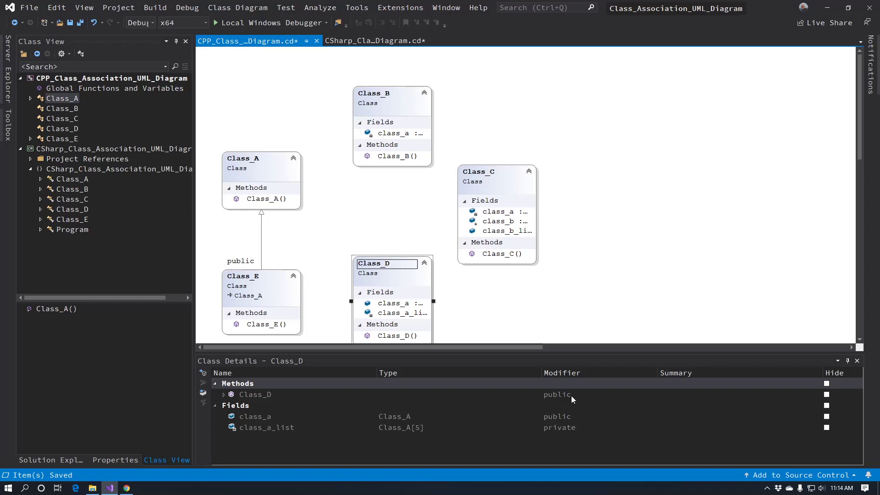
pyautogui.click(375, 40)
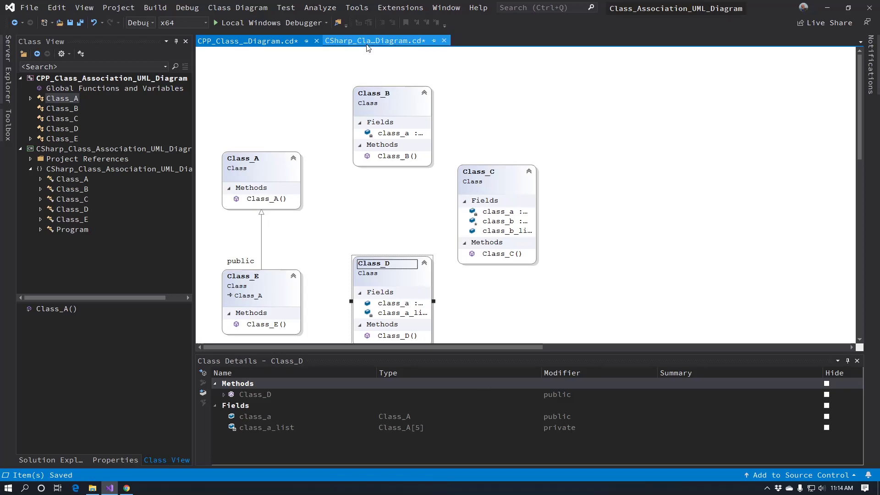
pyautogui.click(372, 134)
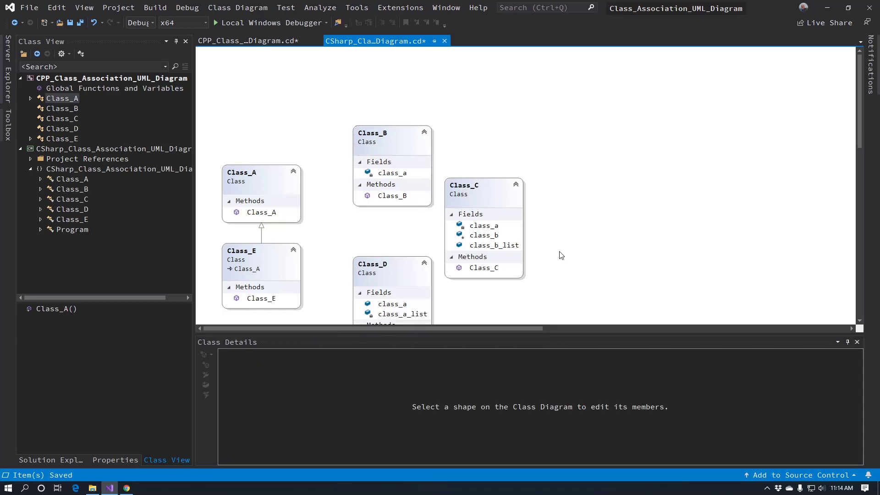
# Step: Widen the Class_C box so its field types show, then select Class_B to fit its width
pyautogui.scroll(3)
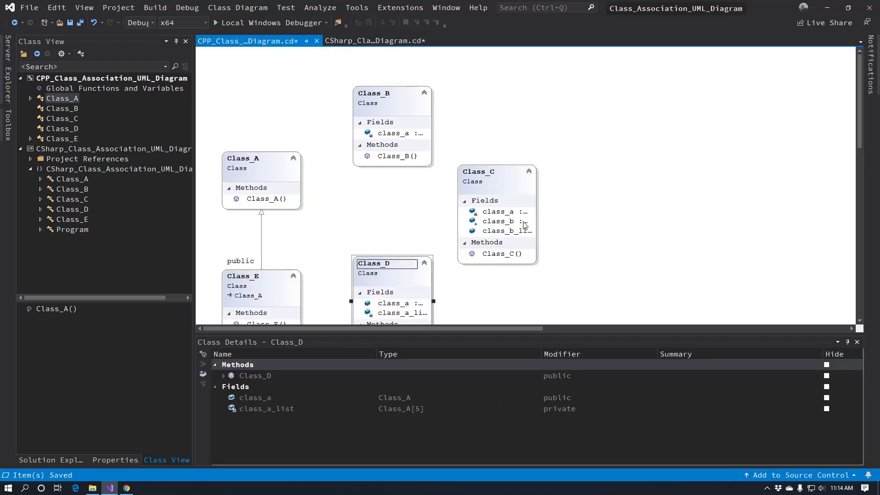
pyautogui.moveTo(534, 231)
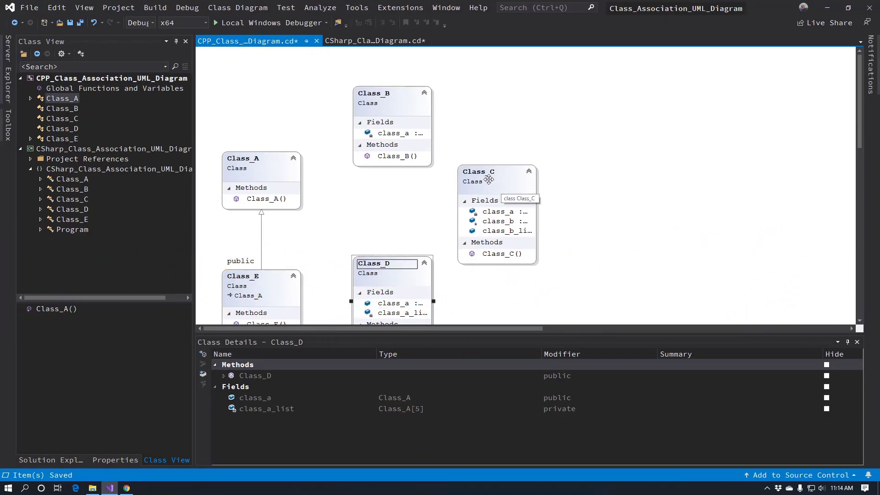
pyautogui.click(478, 172)
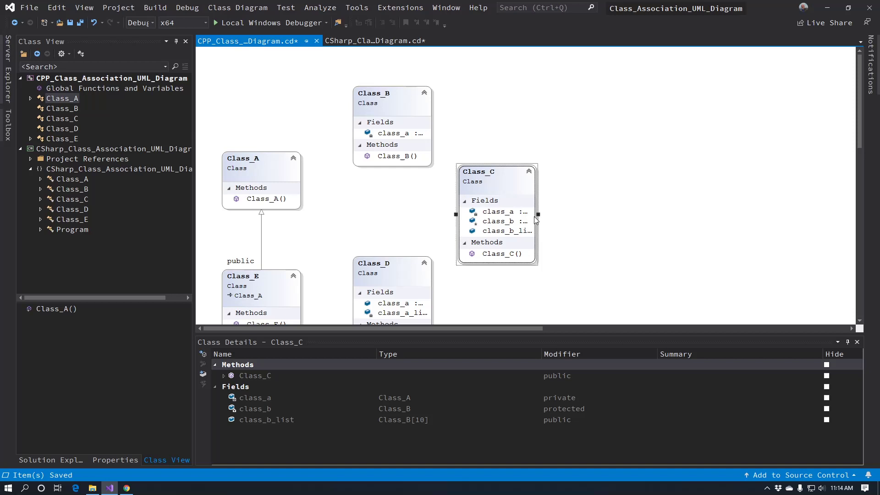
pyautogui.moveTo(536, 216)
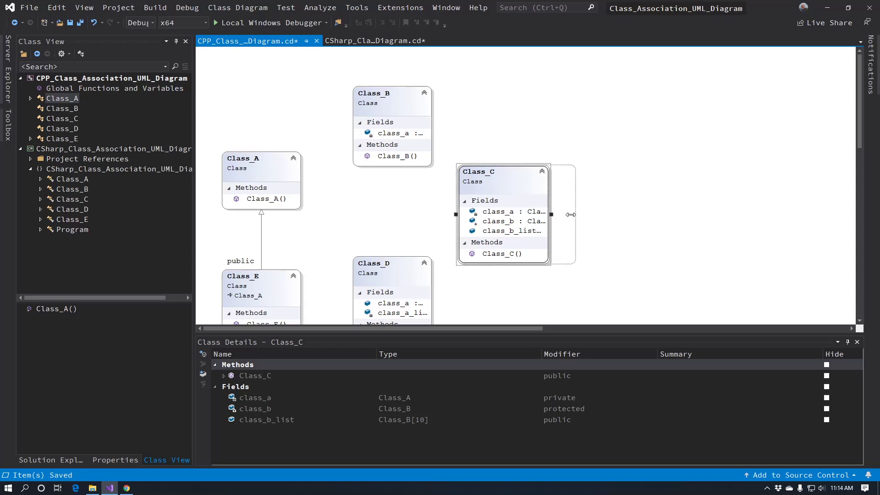
pyautogui.moveTo(571, 214); pyautogui.dragTo(589, 218)
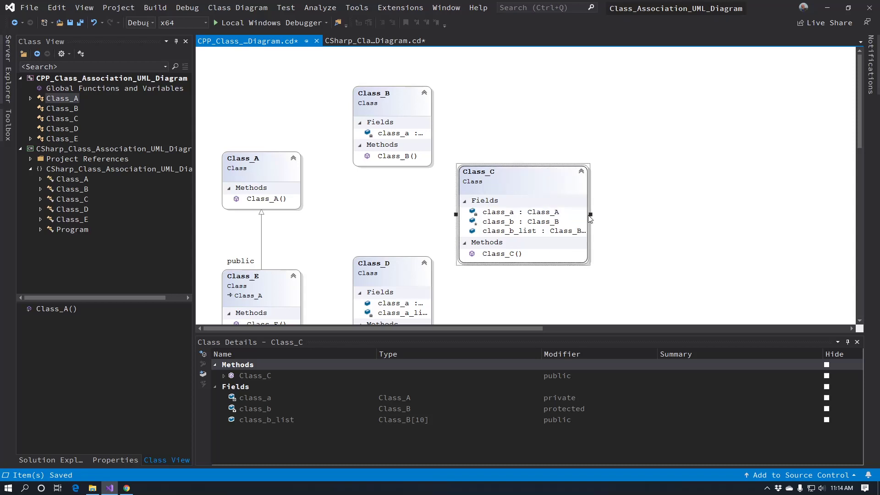
pyautogui.click(484, 201)
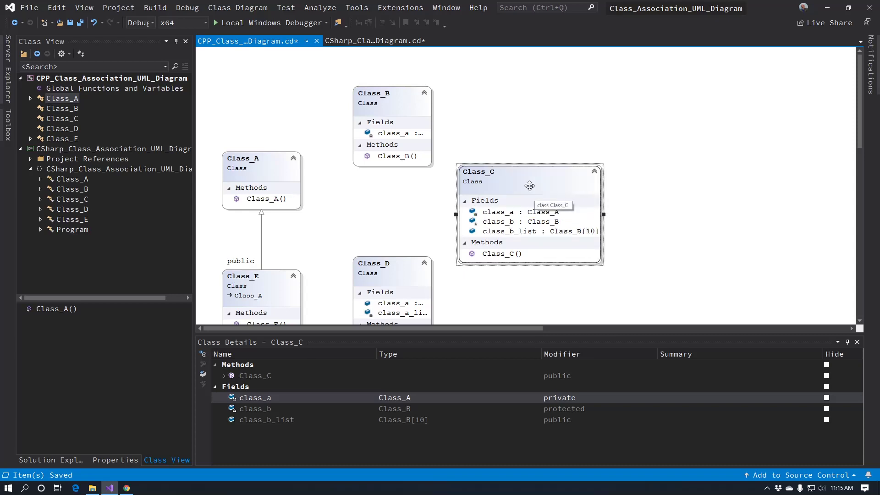
pyautogui.click(393, 107)
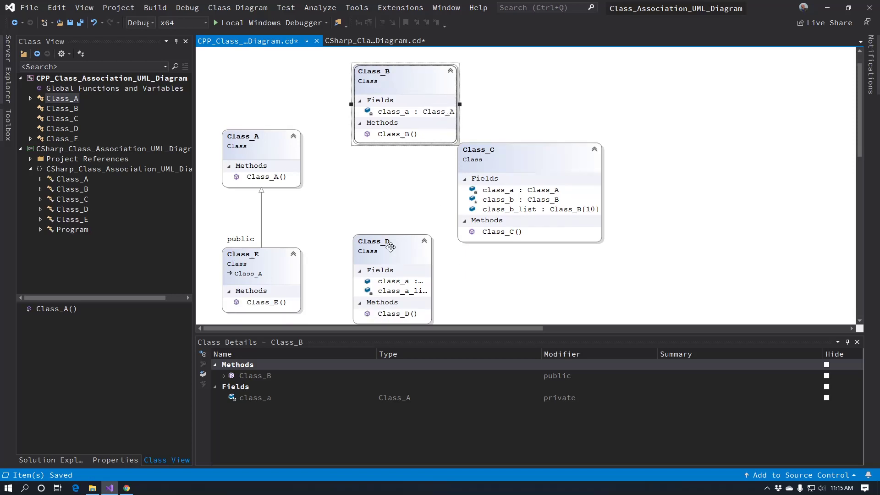
# Step: Adjust Class_D's shape width to fit its field types and move Class_C further right
pyautogui.rightClick(391, 247)
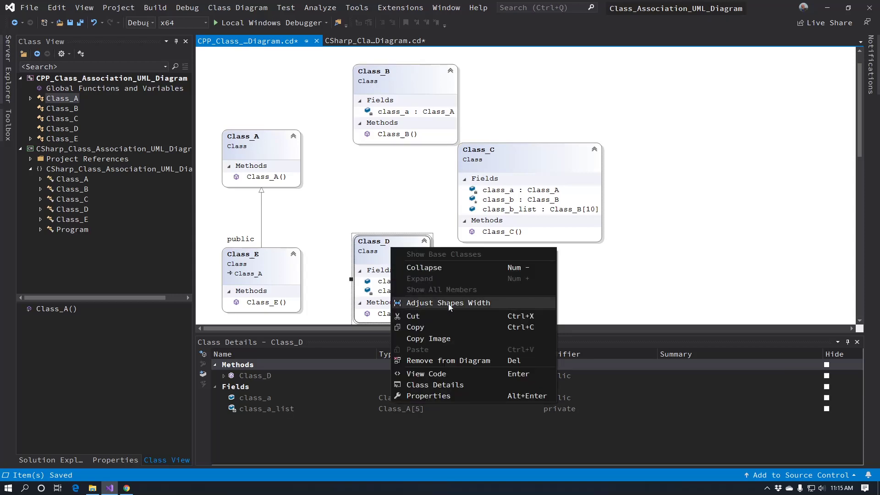
pyautogui.click(448, 302)
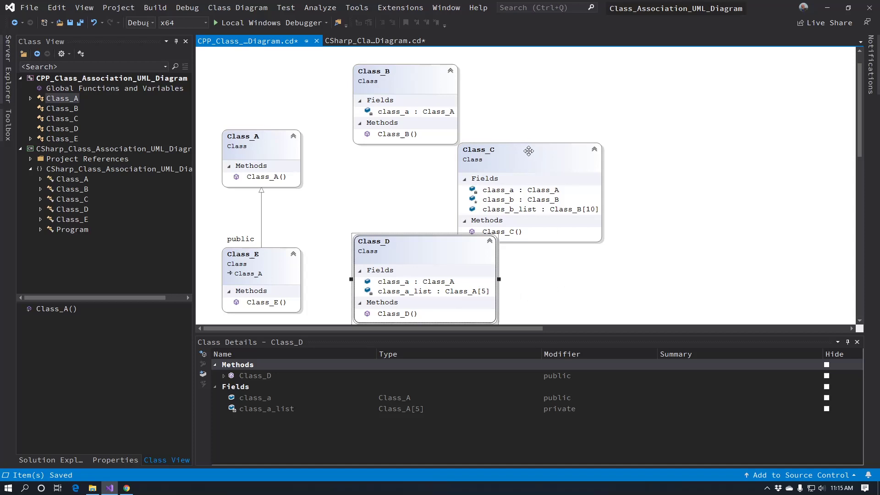
pyautogui.moveTo(528, 149); pyautogui.dragTo(590, 149)
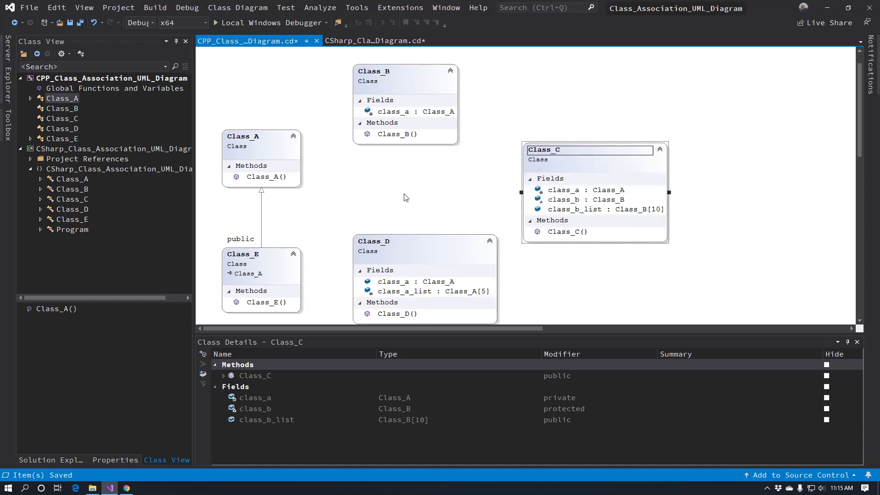
# Step: Inspect Class_D and Class_B fields in the C# diagram, then return to the C++ diagram
pyautogui.click(375, 41)
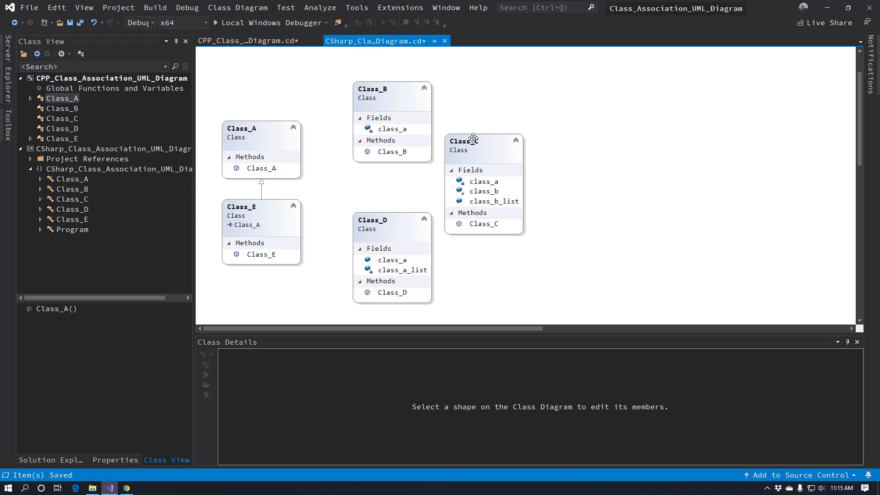
pyautogui.rightClick(473, 141)
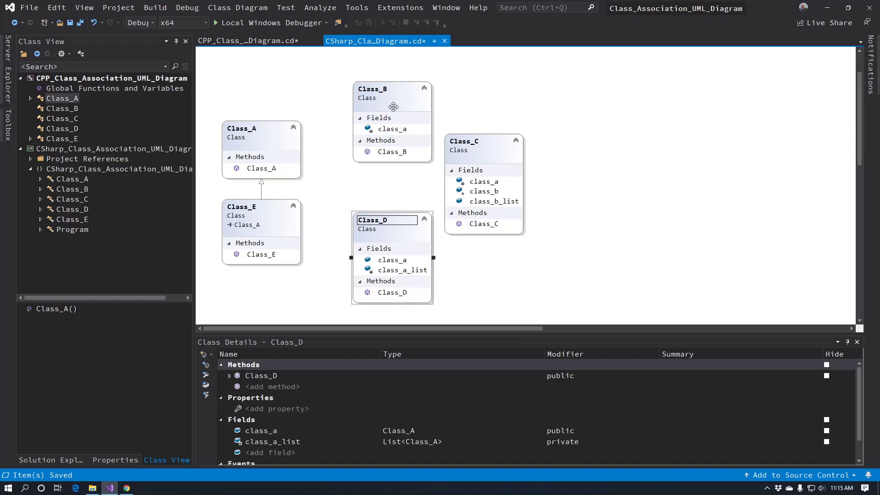
pyautogui.click(391, 89)
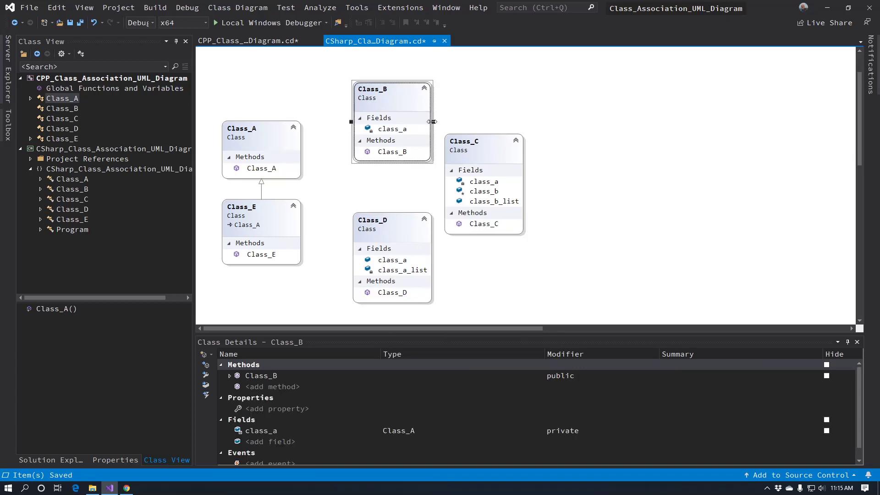
pyautogui.click(248, 41)
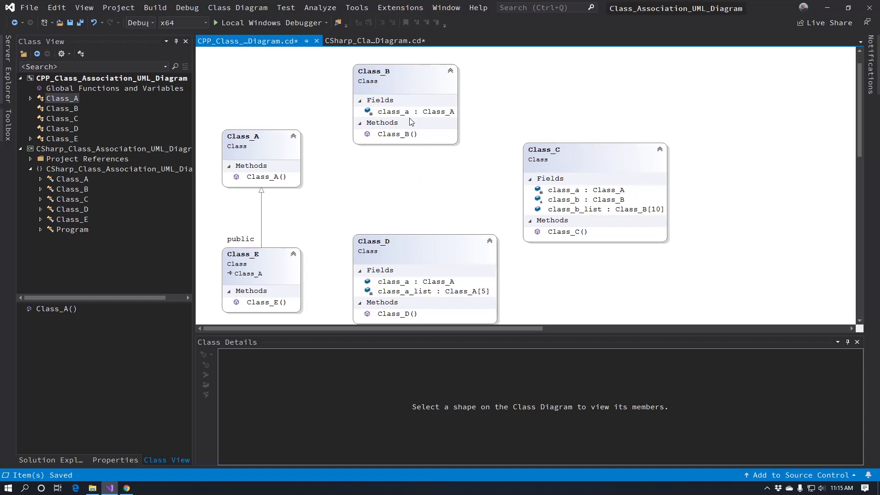
pyautogui.click(408, 111)
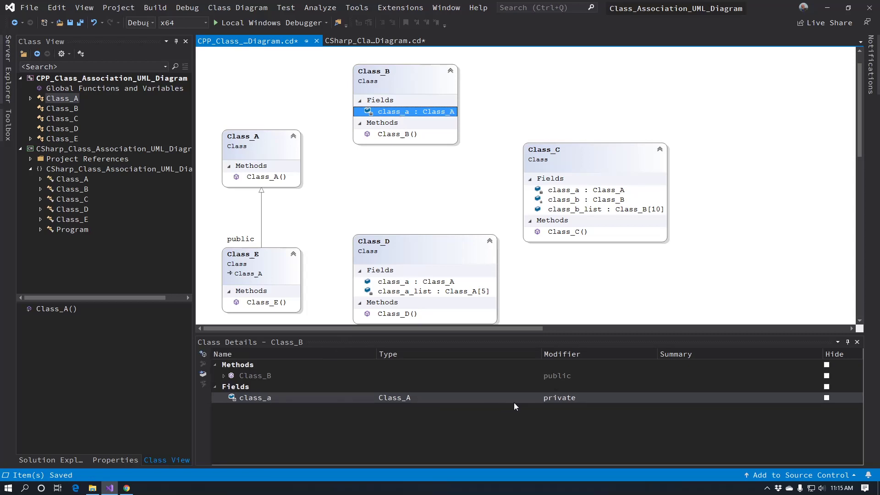
pyautogui.moveTo(283, 163)
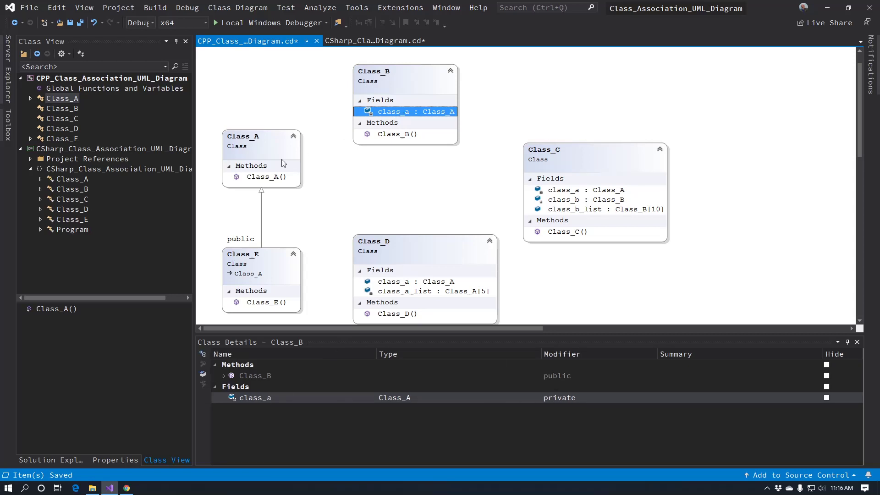
pyautogui.rightClick(405, 111)
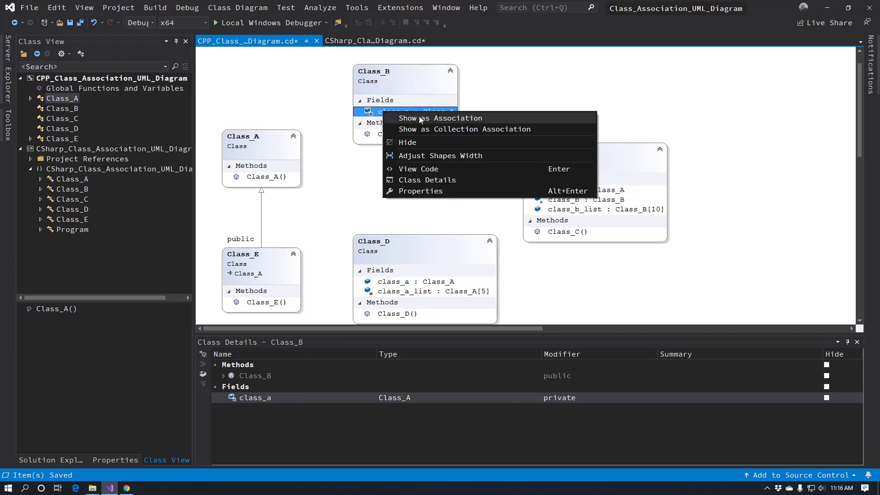
pyautogui.moveTo(443, 129)
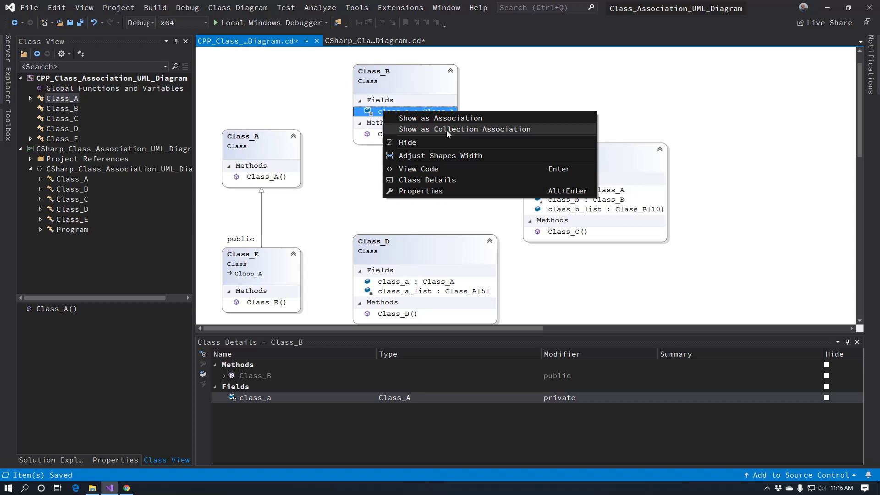
pyautogui.click(466, 129)
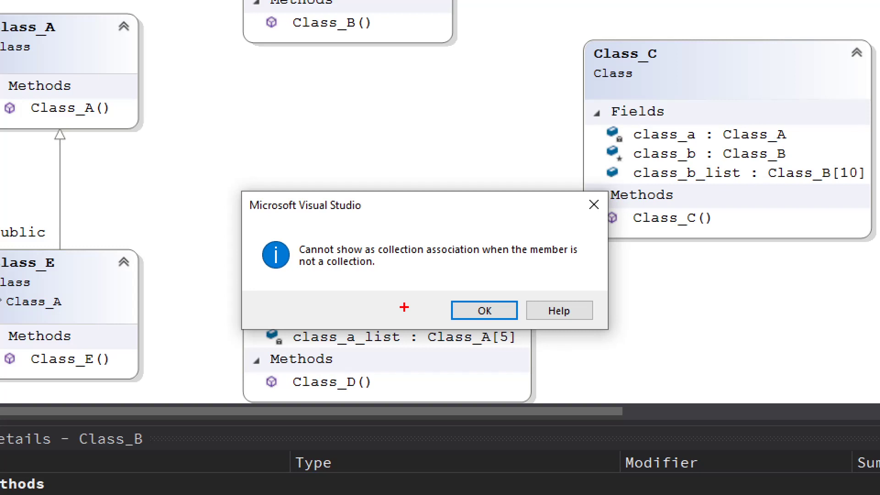
pyautogui.click(483, 311)
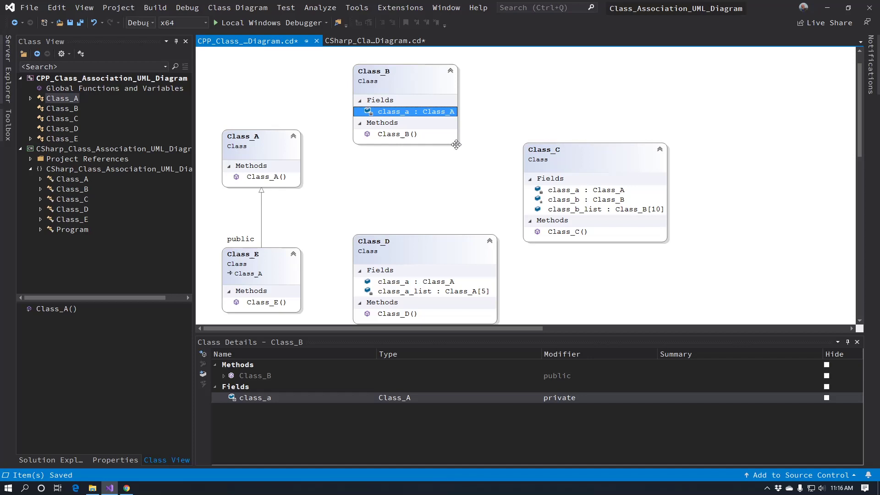
# Step: Show Class_B's class_a field as an association arrow to Class_A
pyautogui.rightClick(404, 111)
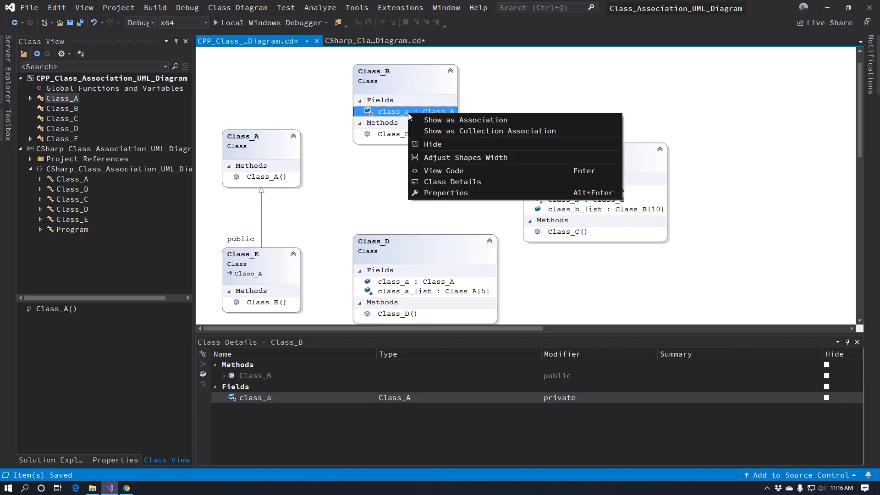
pyautogui.click(465, 119)
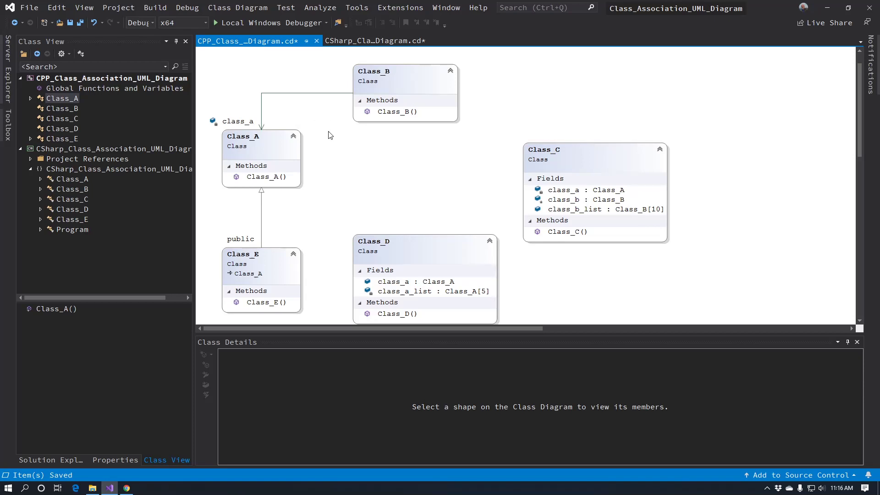
pyautogui.moveTo(285, 105)
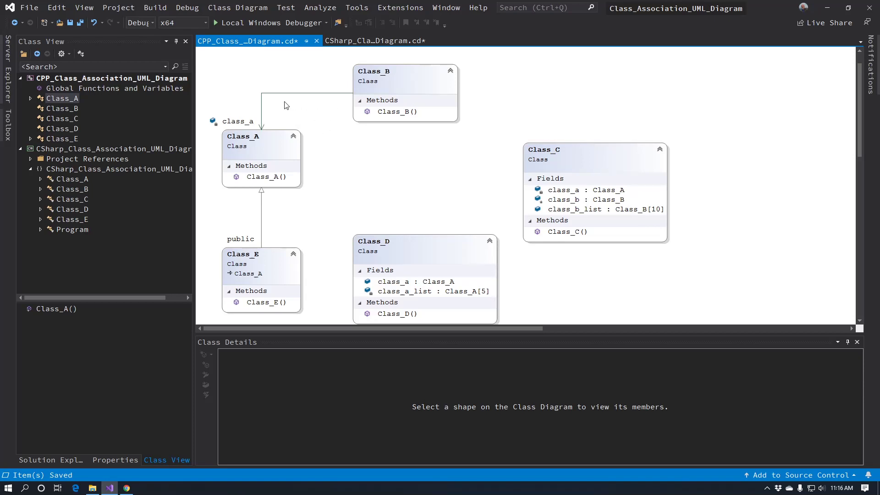
pyautogui.moveTo(237, 127)
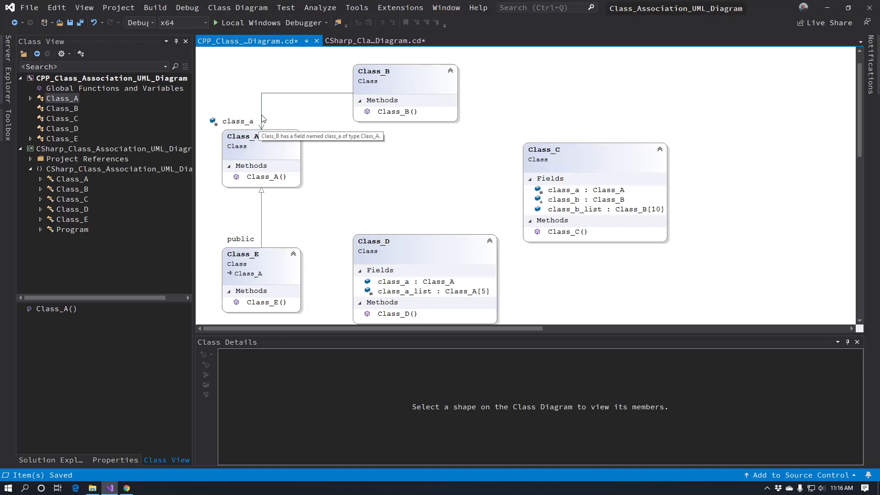
pyautogui.rightClick(286, 104)
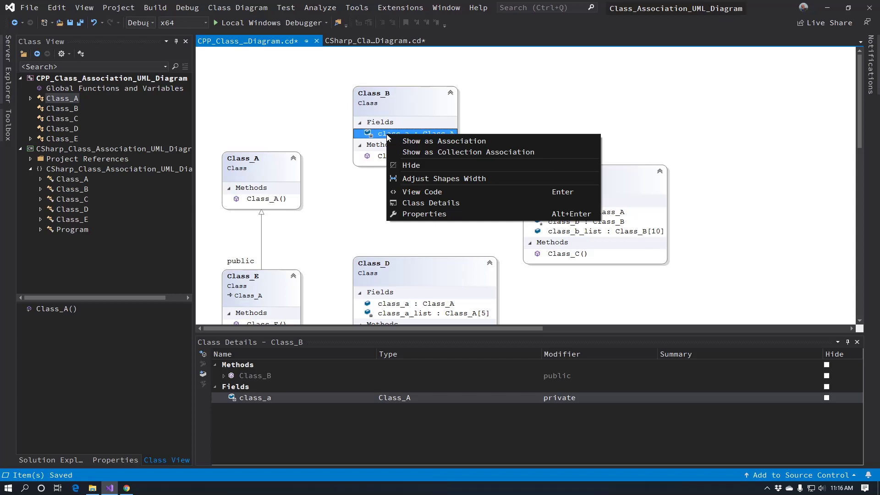
pyautogui.click(444, 142)
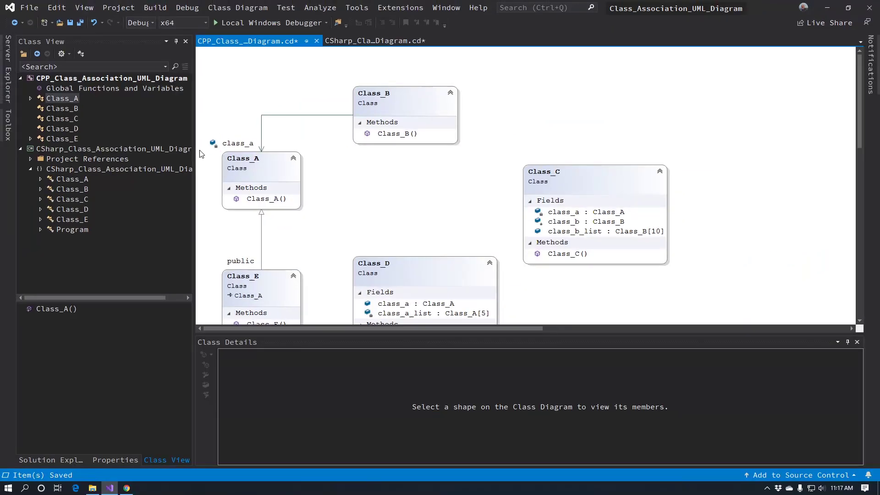
# Step: Show Class_C's class_b as an association arrow into Class_B with its label above the line
pyautogui.click(586, 211)
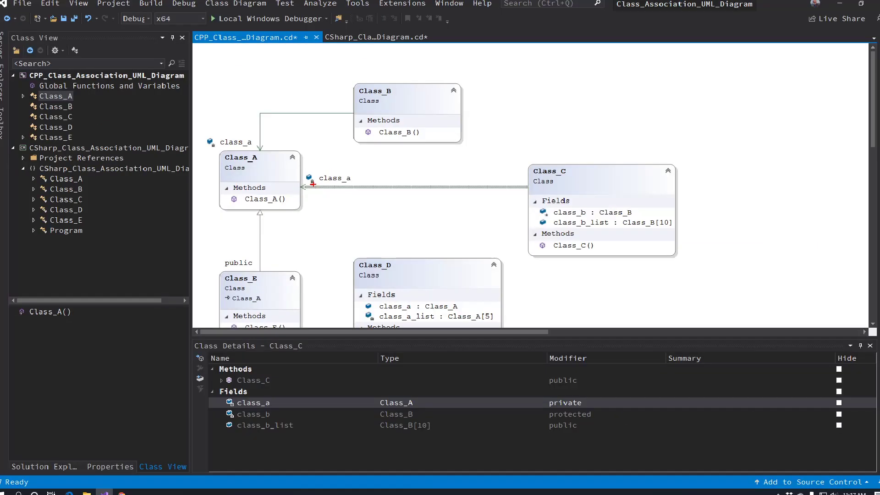
pyautogui.click(255, 409)
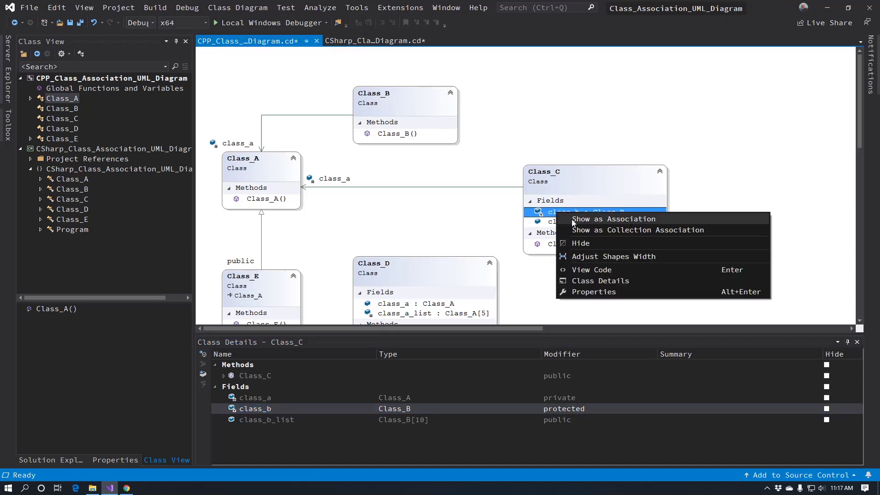
pyautogui.click(639, 229)
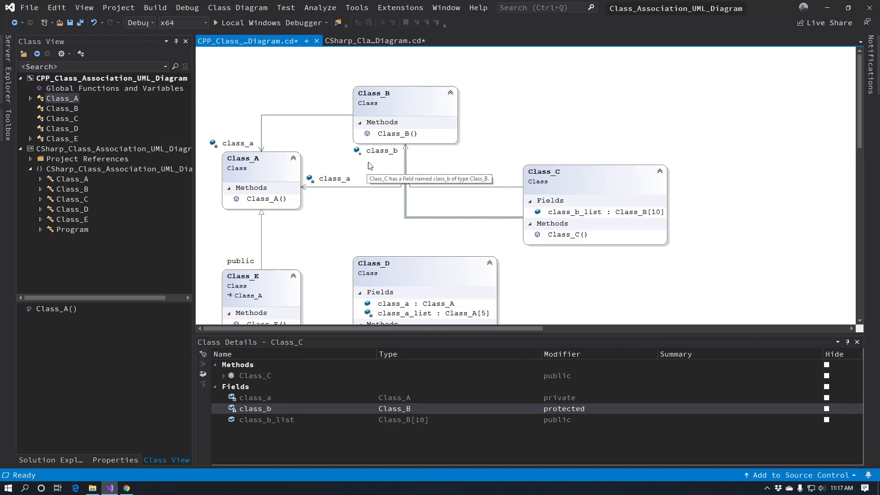
pyautogui.moveTo(402, 186)
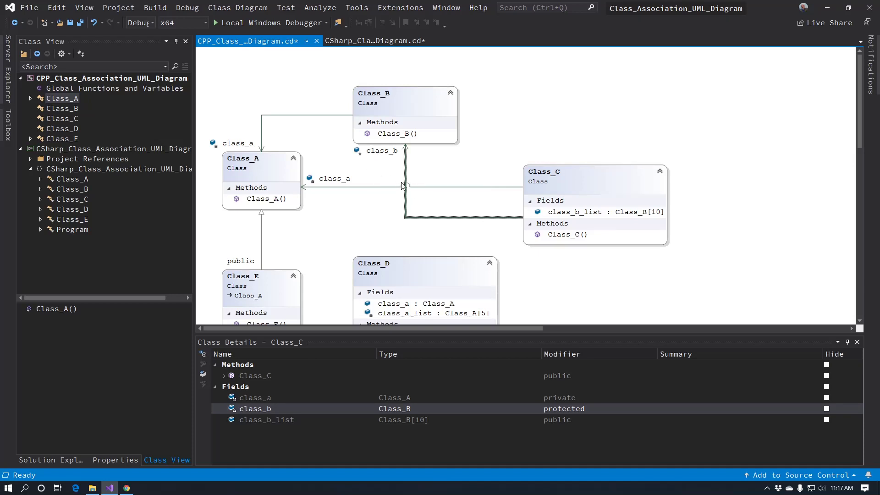
pyautogui.moveTo(444, 218)
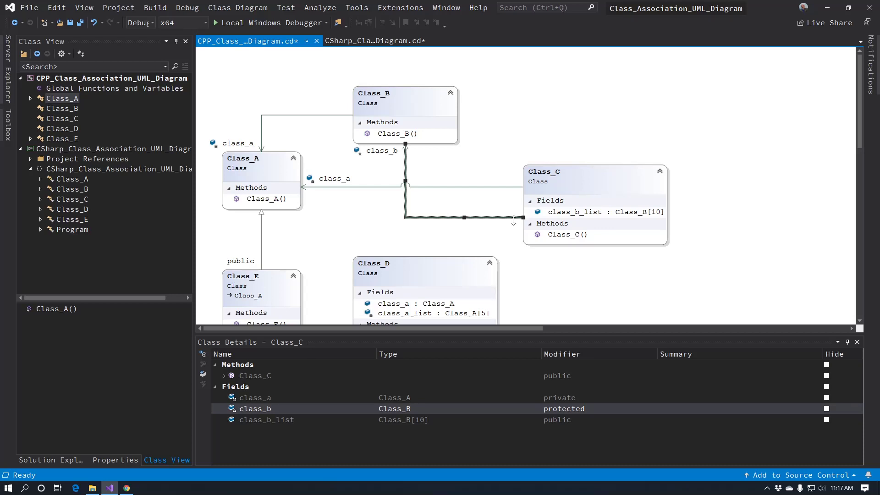
pyautogui.moveTo(401, 180)
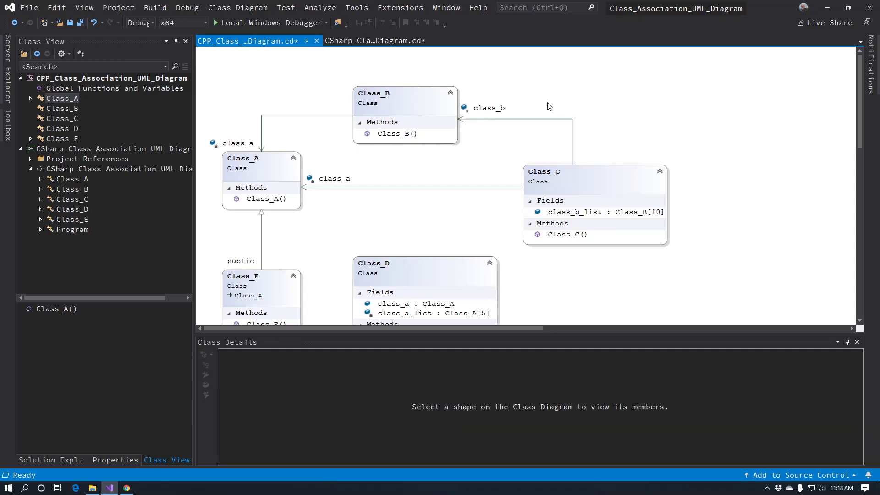
pyautogui.click(489, 108)
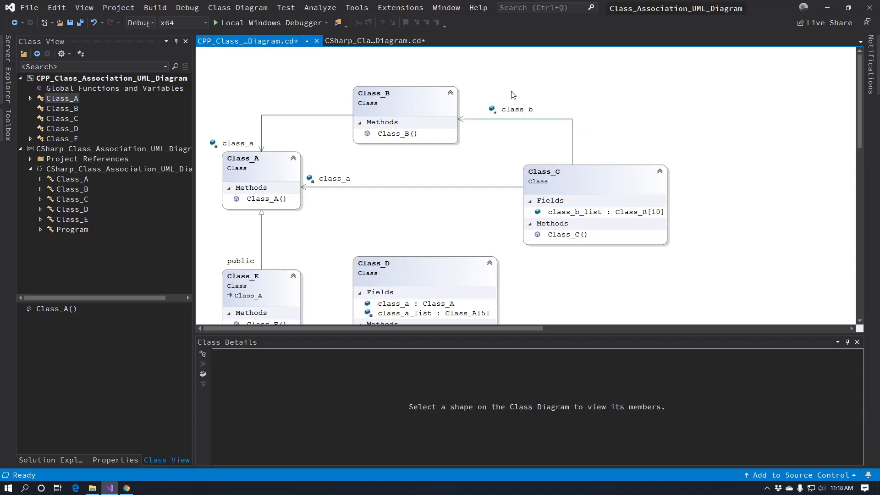
pyautogui.moveTo(599, 212)
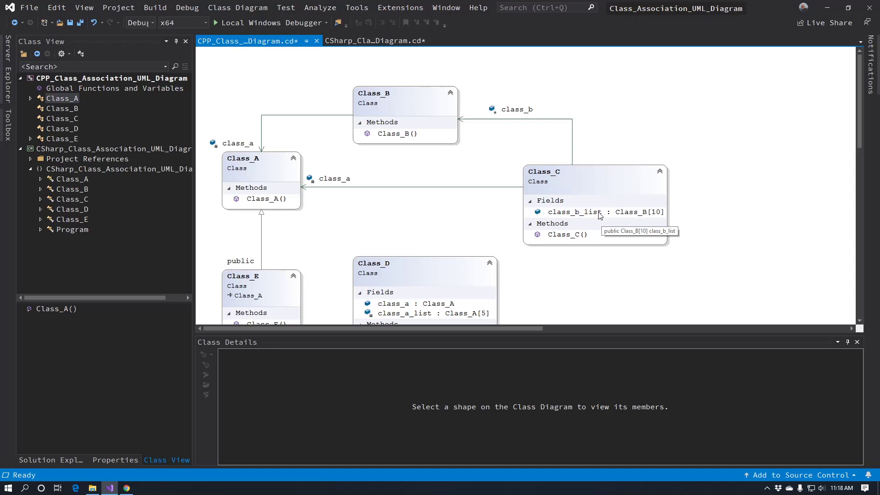
# Step: Show Class_C's class_b_list as a collection association arrow to Class_B
pyautogui.rightClick(572, 212)
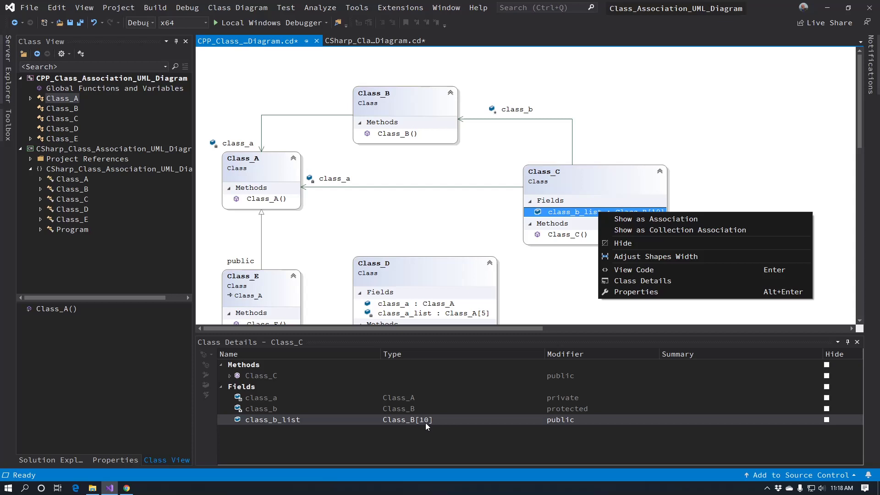
pyautogui.moveTo(655, 219)
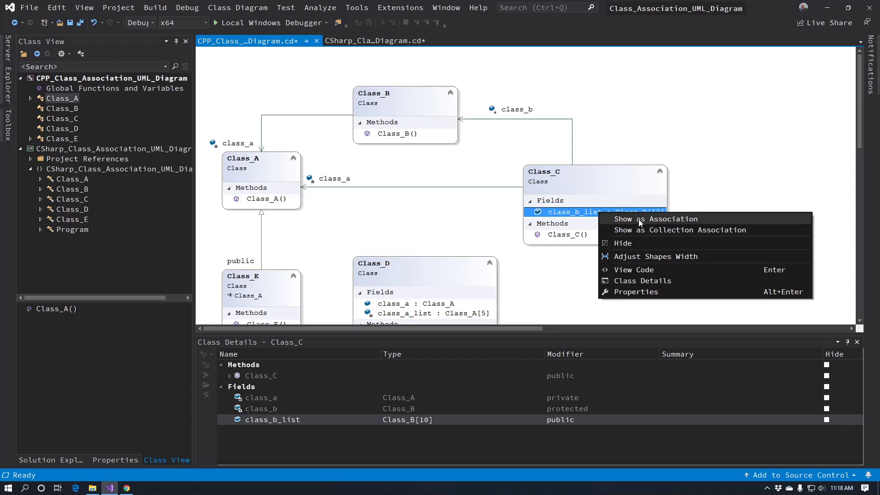
pyautogui.click(662, 219)
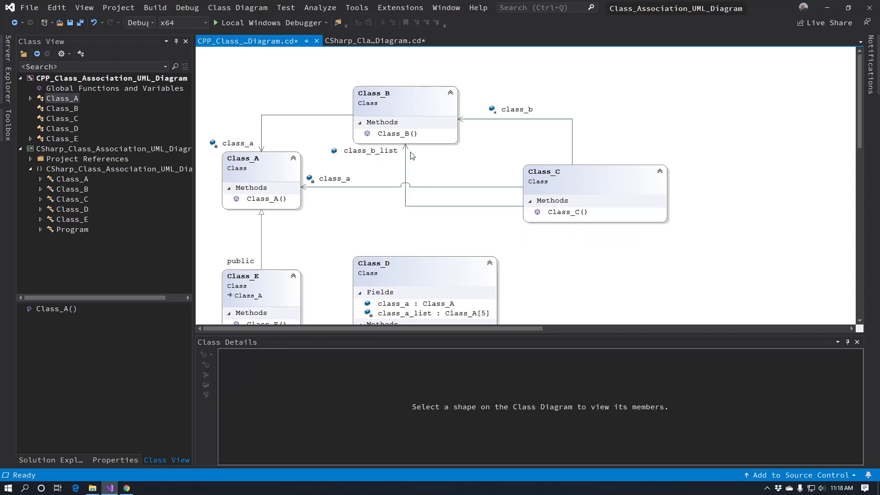
pyautogui.rightClick(405, 144)
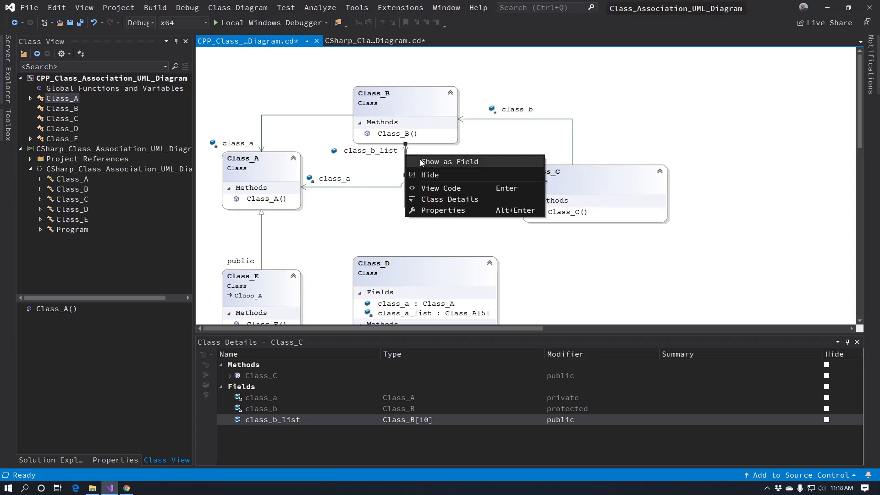
pyautogui.click(449, 161)
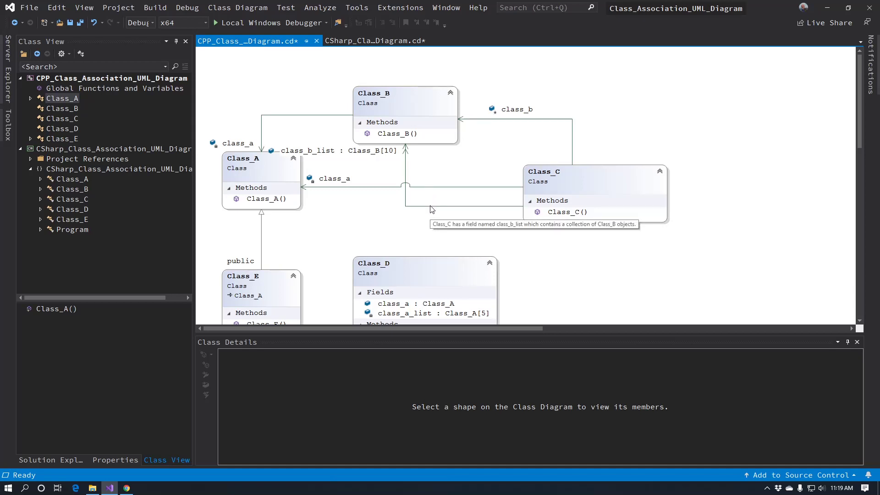
# Step: Tidy the class_b_list arrow and its Class_B[10] label beneath Class_B
pyautogui.click(460, 172)
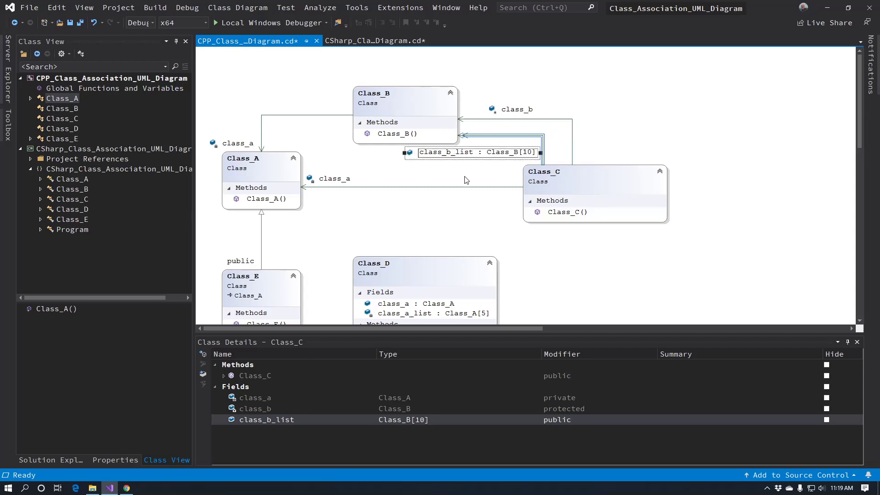
pyautogui.click(620, 249)
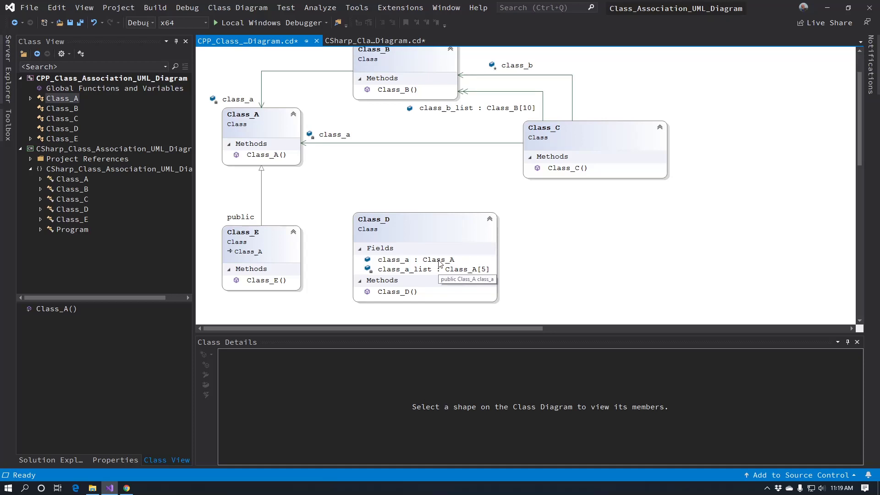
# Step: Show Class_D's class_a and class_a_list as association and collection association arrows to Class_A
pyautogui.click(416, 259)
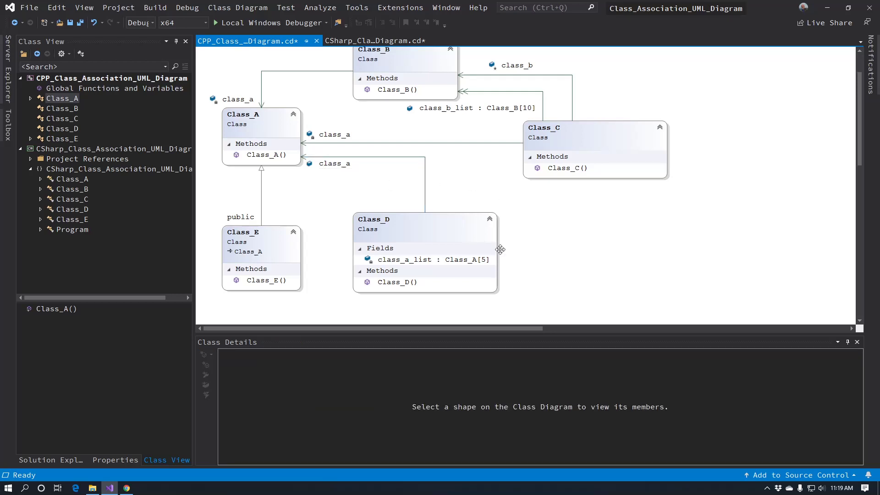
pyautogui.rightClick(425, 260)
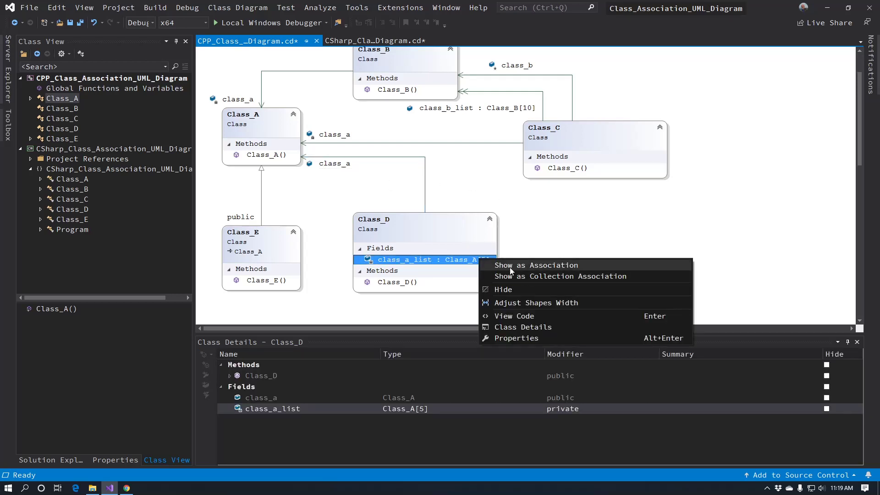
pyautogui.click(535, 265)
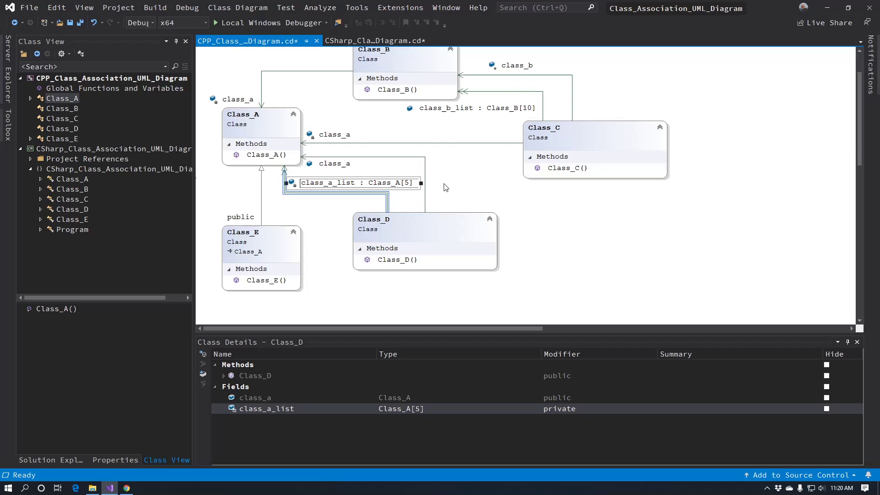
pyautogui.rightClick(360, 182)
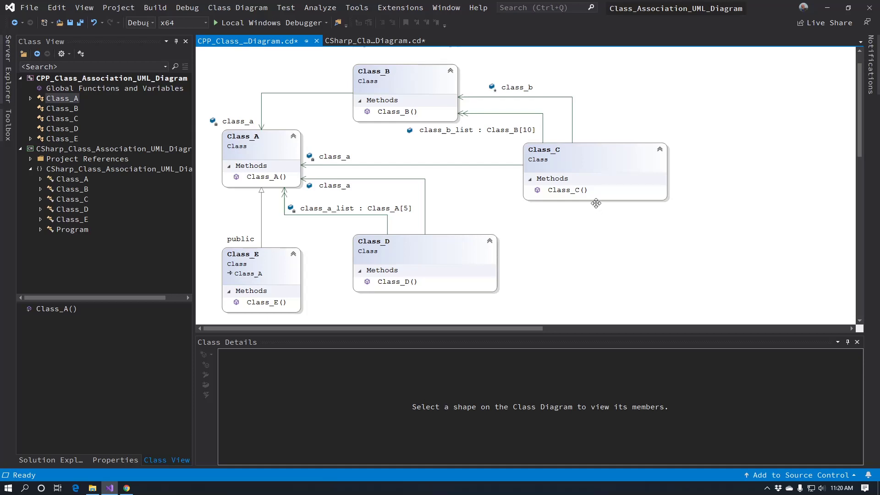
# Step: On the C# diagram, show Class_B's and Class_C's class_a fields as associations to Class_A
pyautogui.click(376, 41)
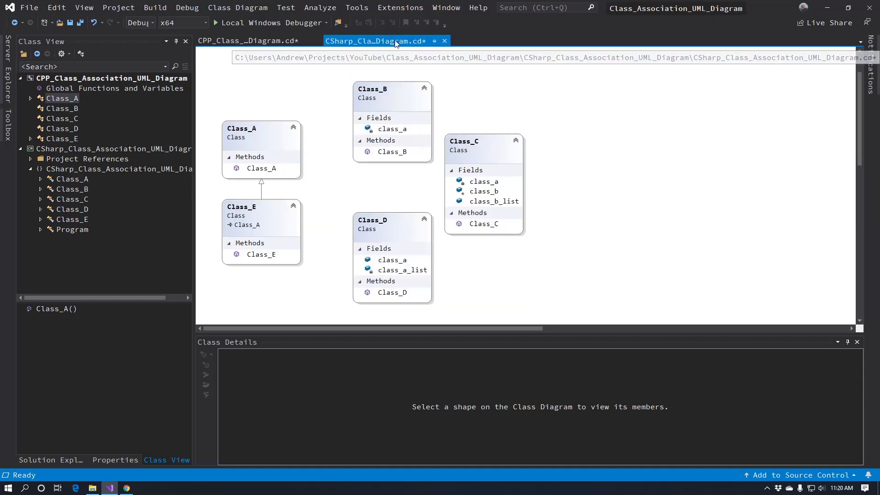
pyautogui.click(483, 150)
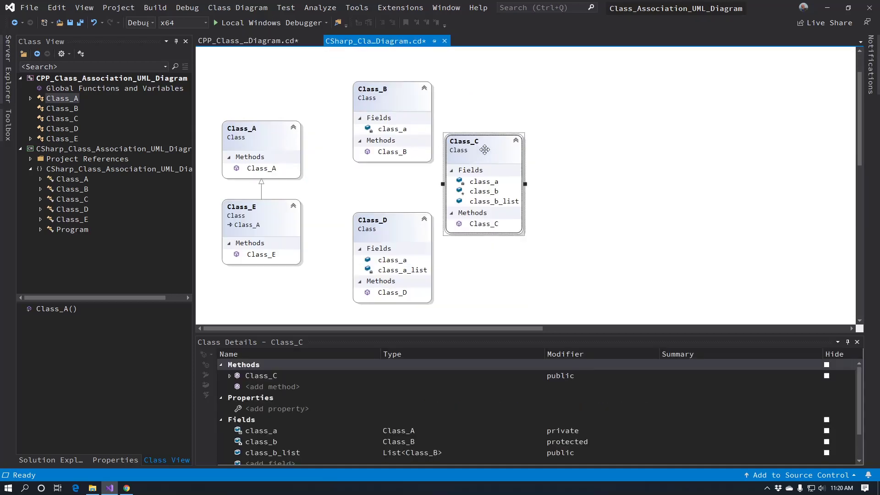
pyautogui.rightClick(393, 128)
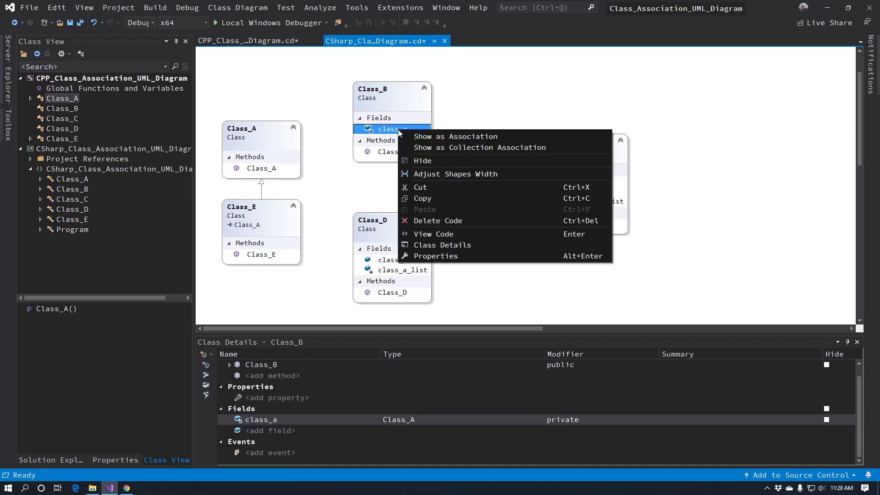
pyautogui.click(456, 136)
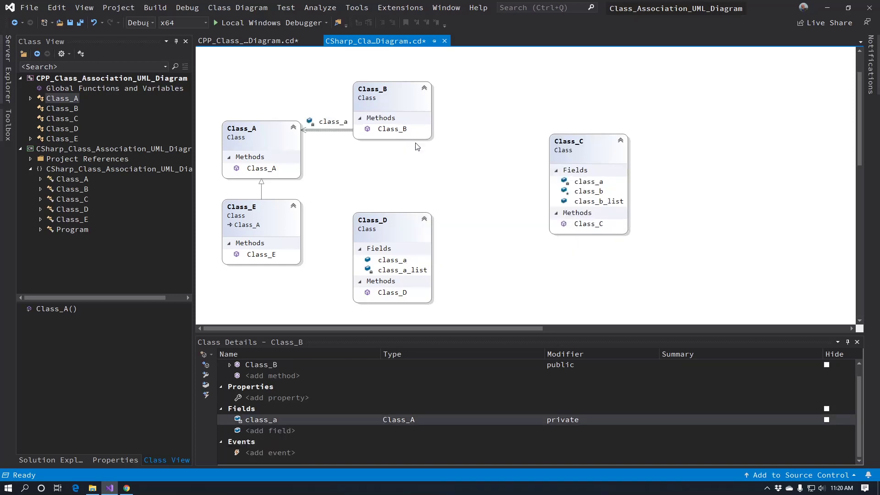
pyautogui.rightClick(588, 182)
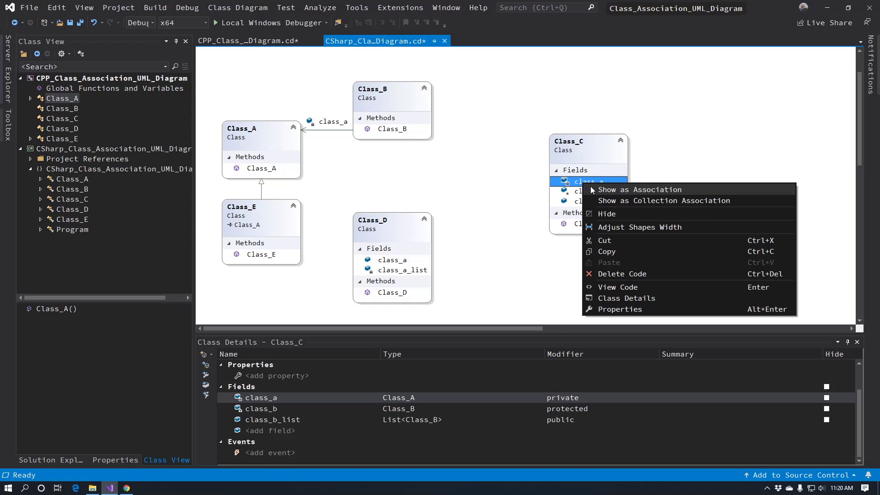
pyautogui.click(639, 189)
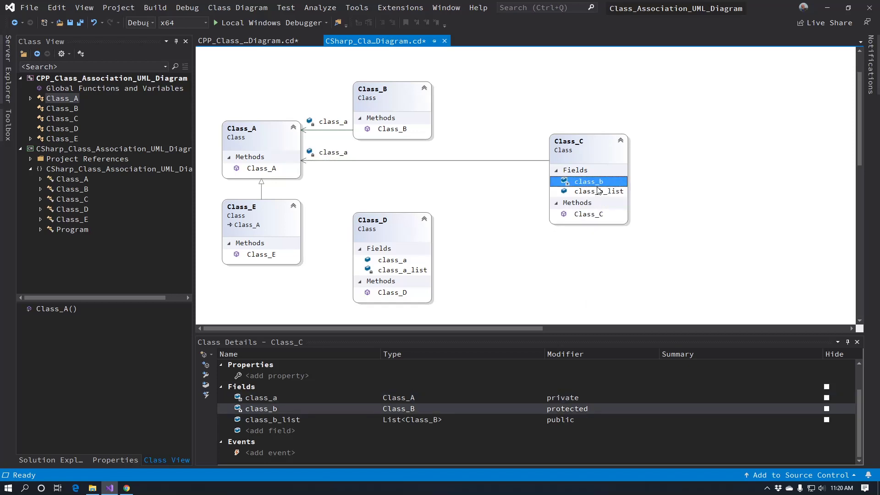
# Step: Show class_b_list as a collection association and Class_D's class_a as an association, tidying lines and labels
pyautogui.rightClick(599, 182)
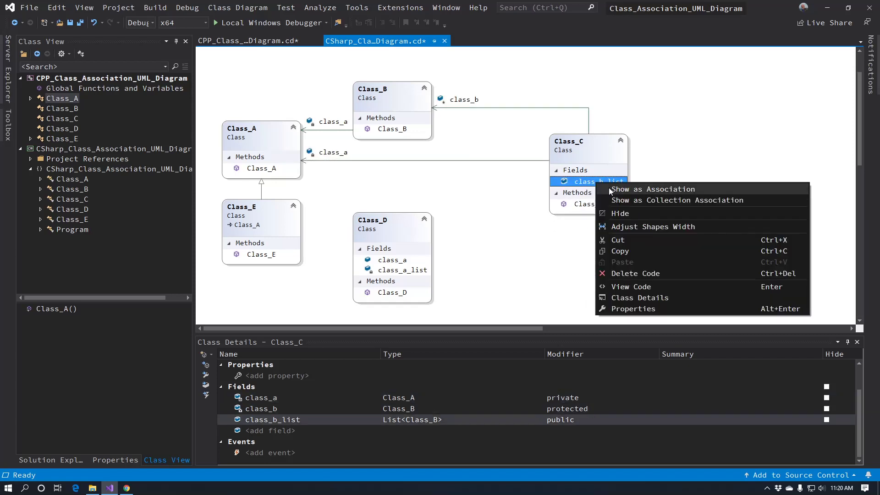
pyautogui.click(677, 200)
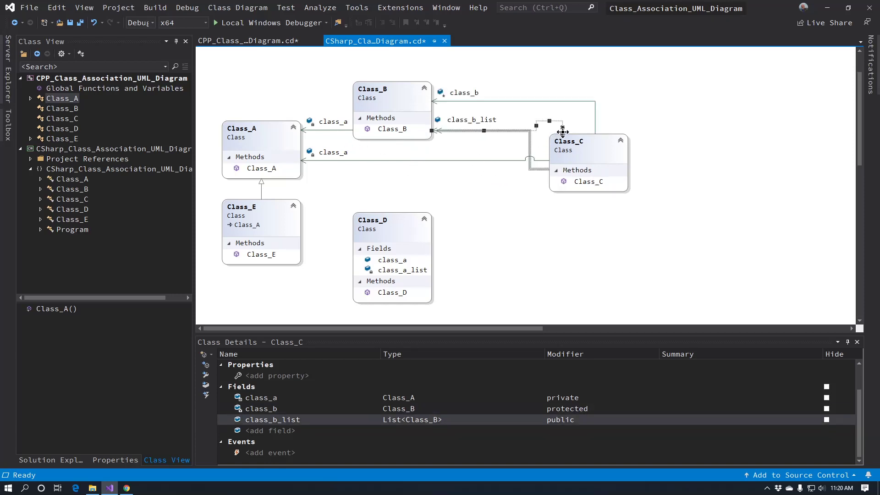
pyautogui.click(532, 196)
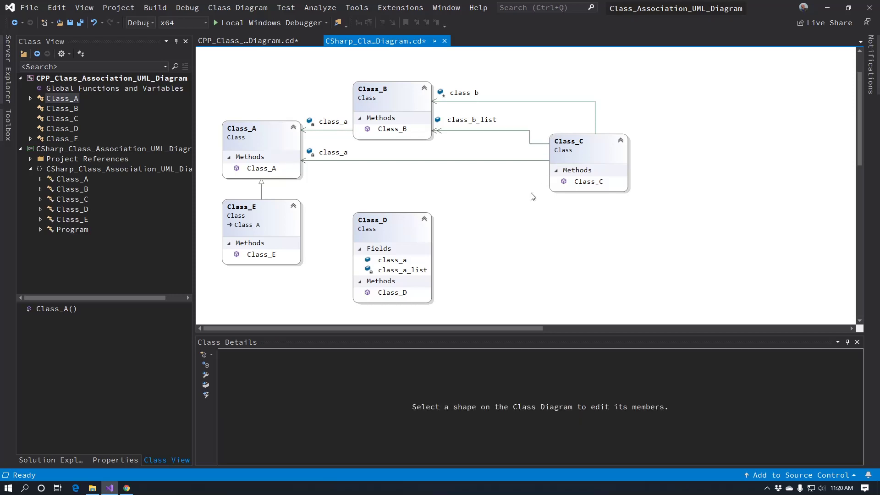
pyautogui.rightClick(392, 259)
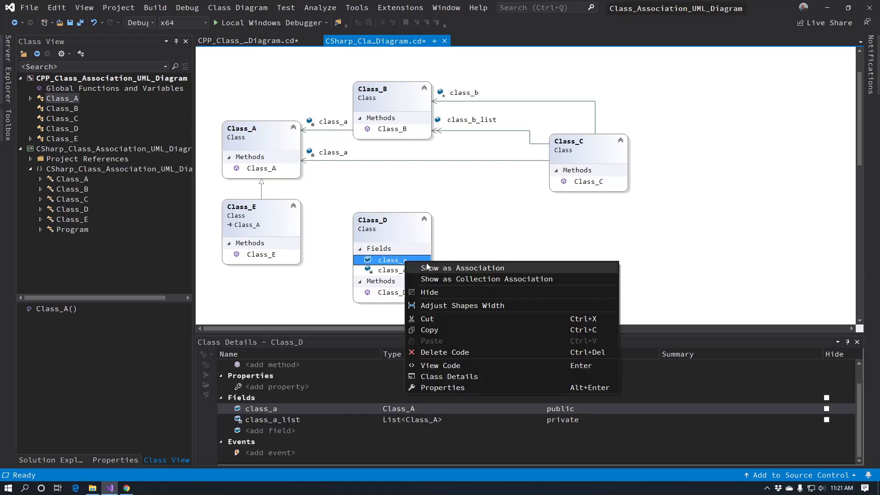
pyautogui.click(462, 267)
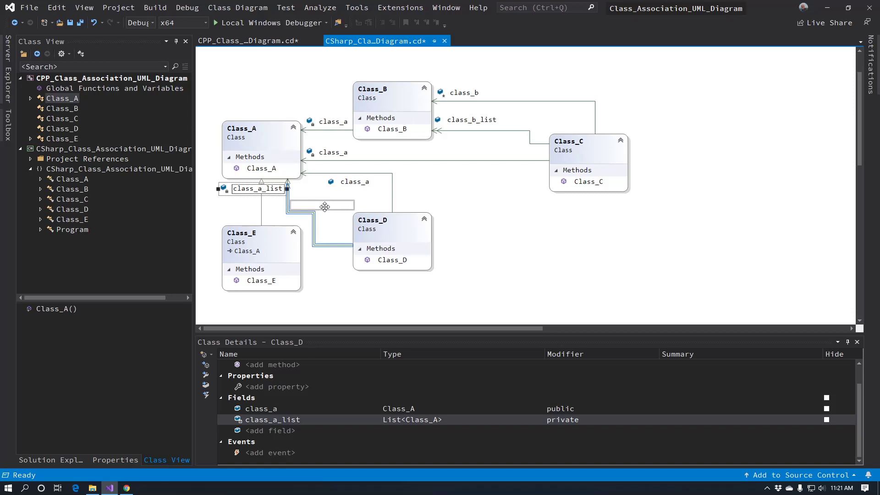
pyautogui.click(463, 188)
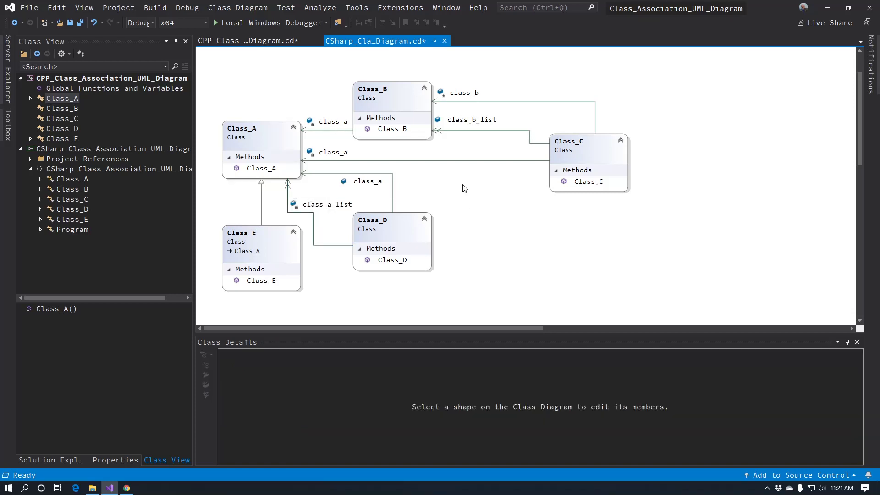